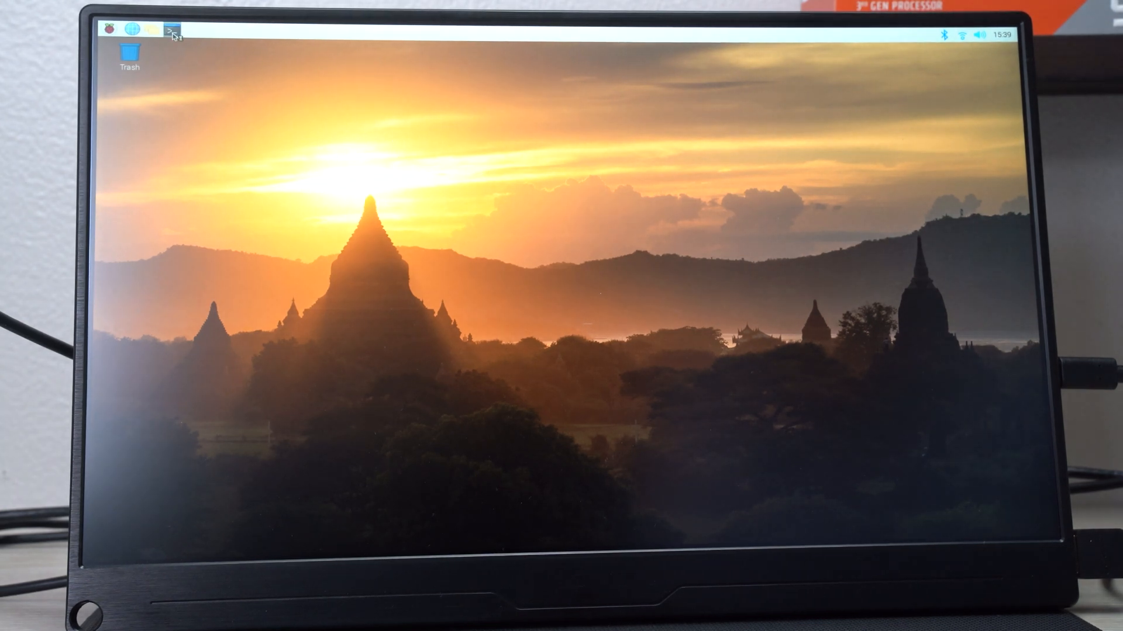
Launch a terminal and run sudo apt update, finding 53 upgradable packages.
{"action": "left_click", "coordinate": [171, 31]}
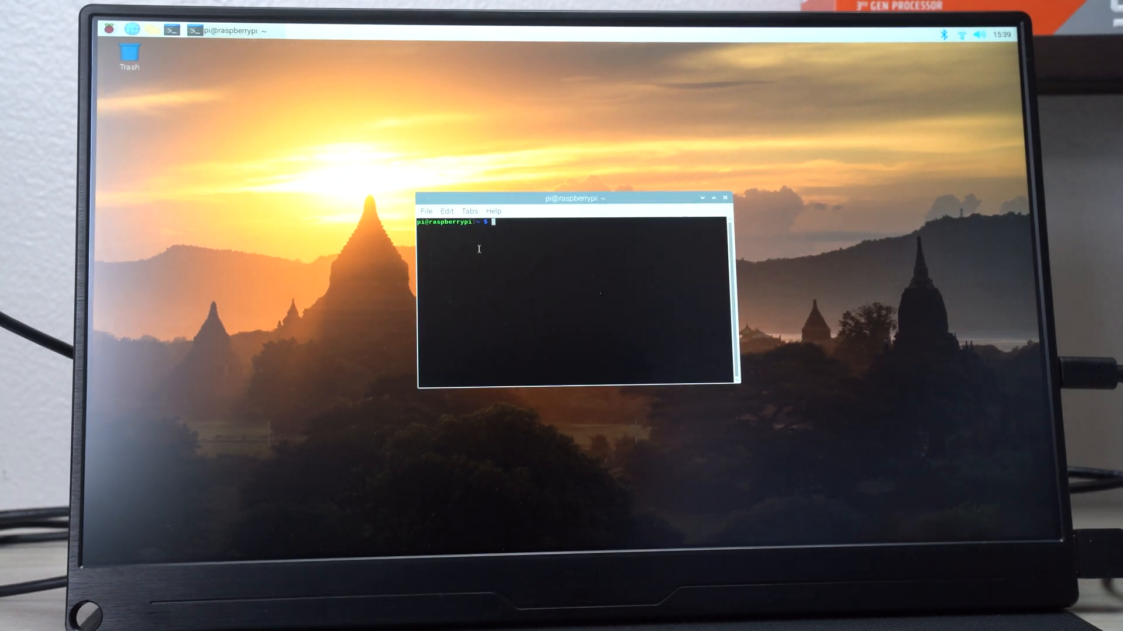
{"action": "left_click", "coordinate": [713, 198]}
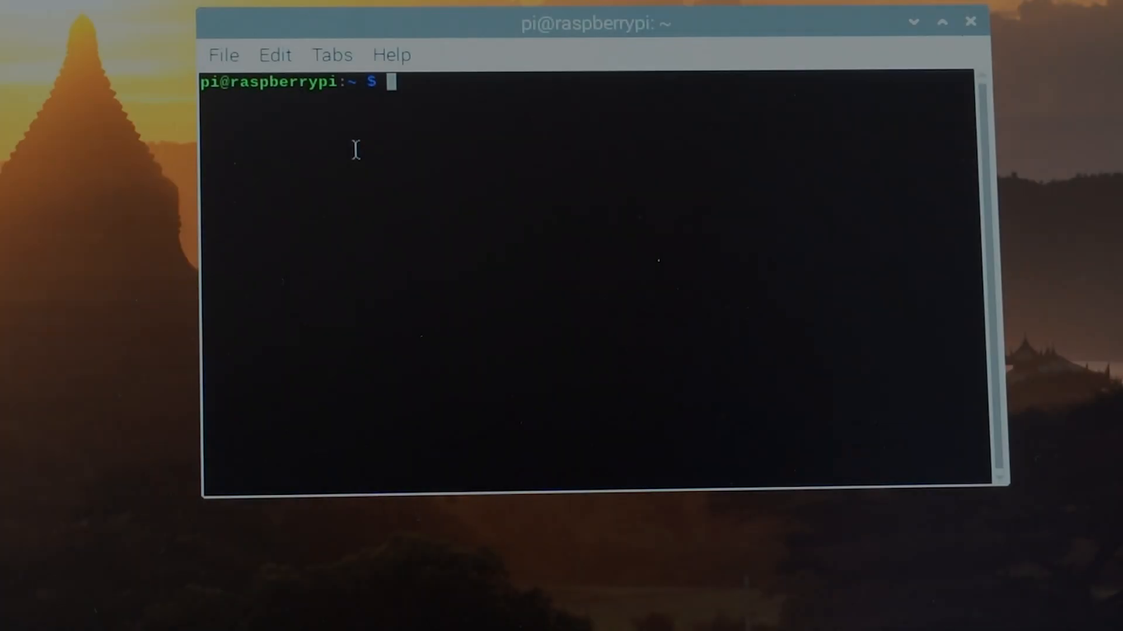
{"action": "type", "text": "sudo"}
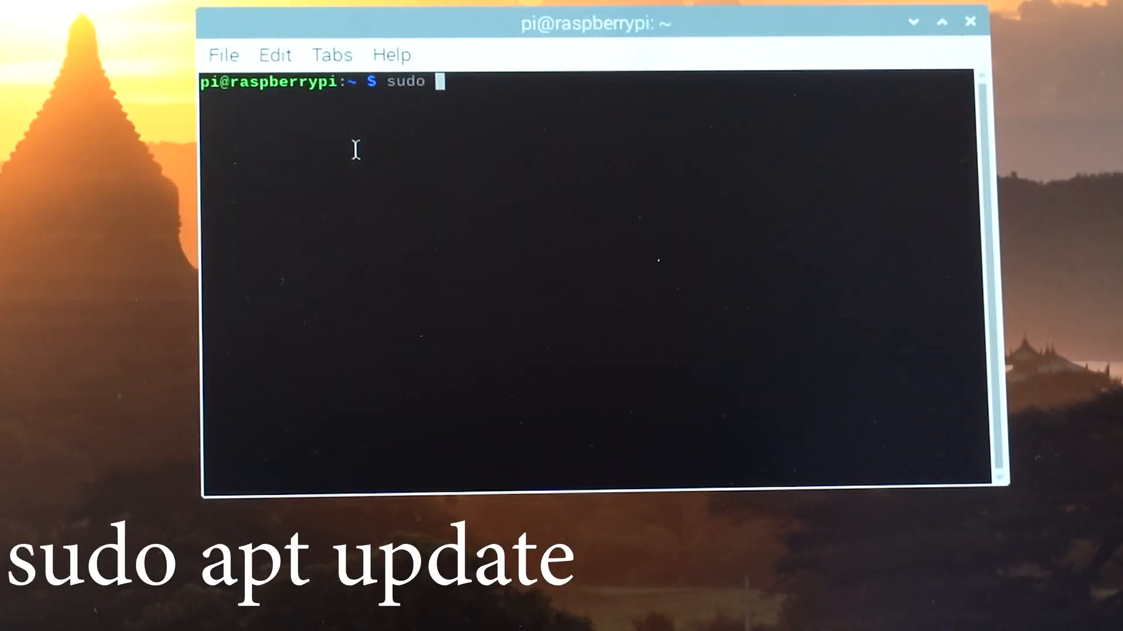
{"action": "type", "text": "apt"}
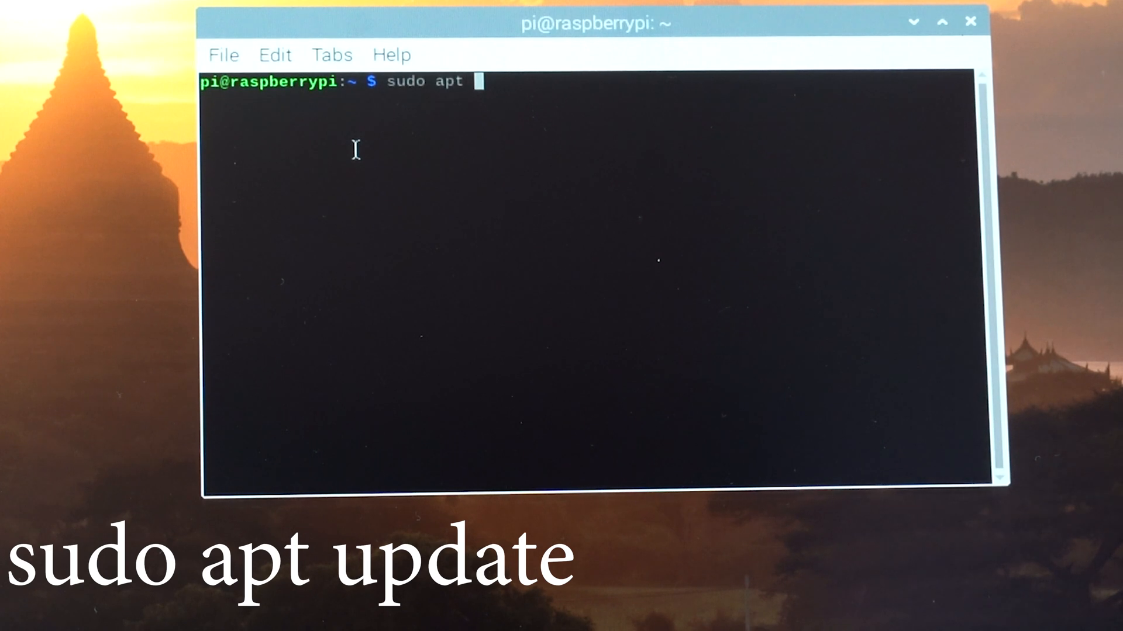
{"action": "type", "text": "update"}
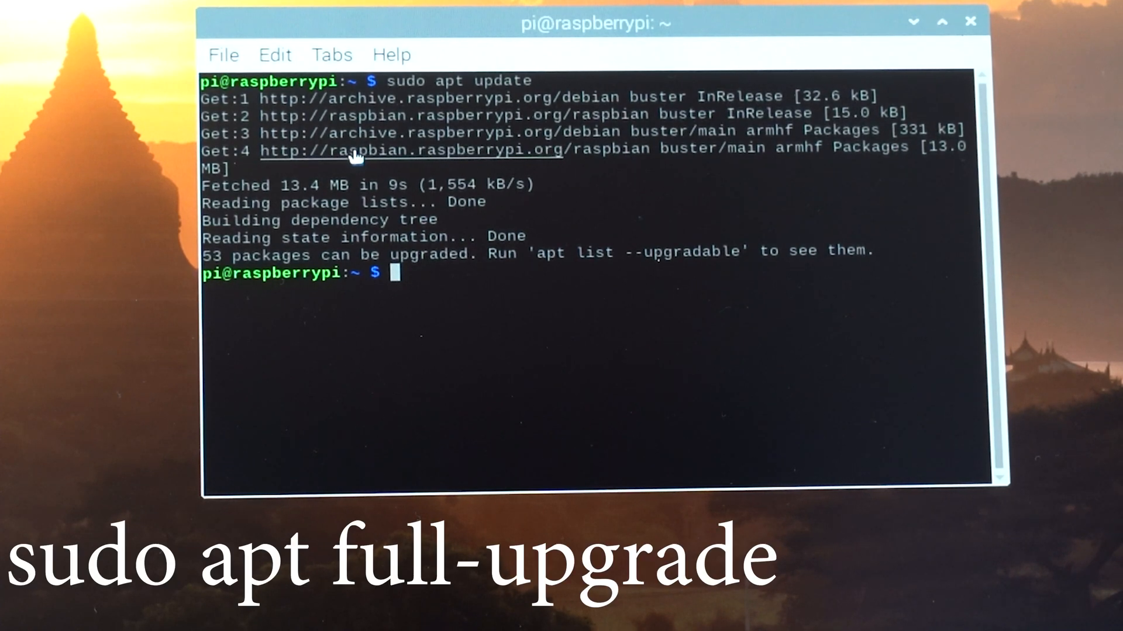
Run sudo apt full-upgrade and confirm with y to upgrade all 53 packages.
{"action": "type", "text": "sudo"}
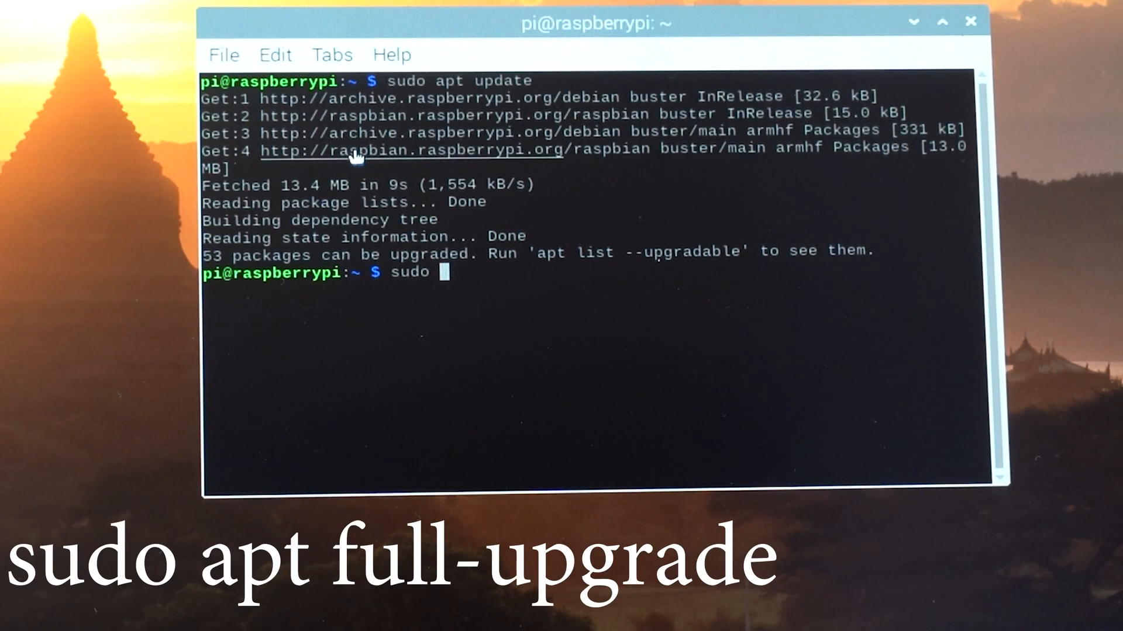
{"action": "type", "text": "apt full"}
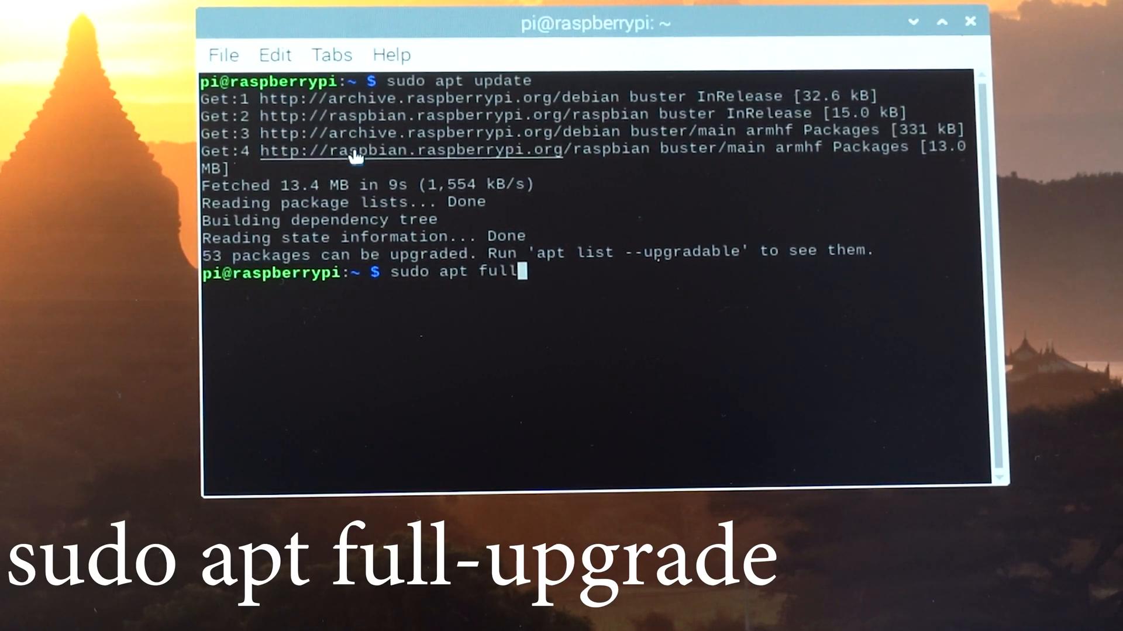
{"action": "type", "text": "-upgrade"}
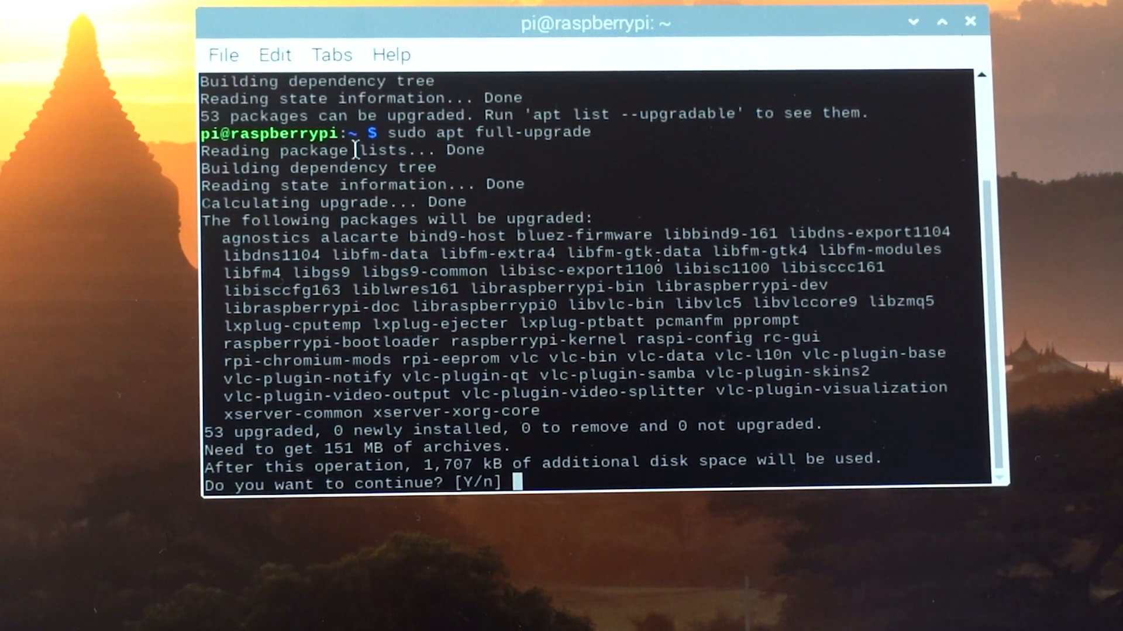
{"action": "type", "text": "y"}
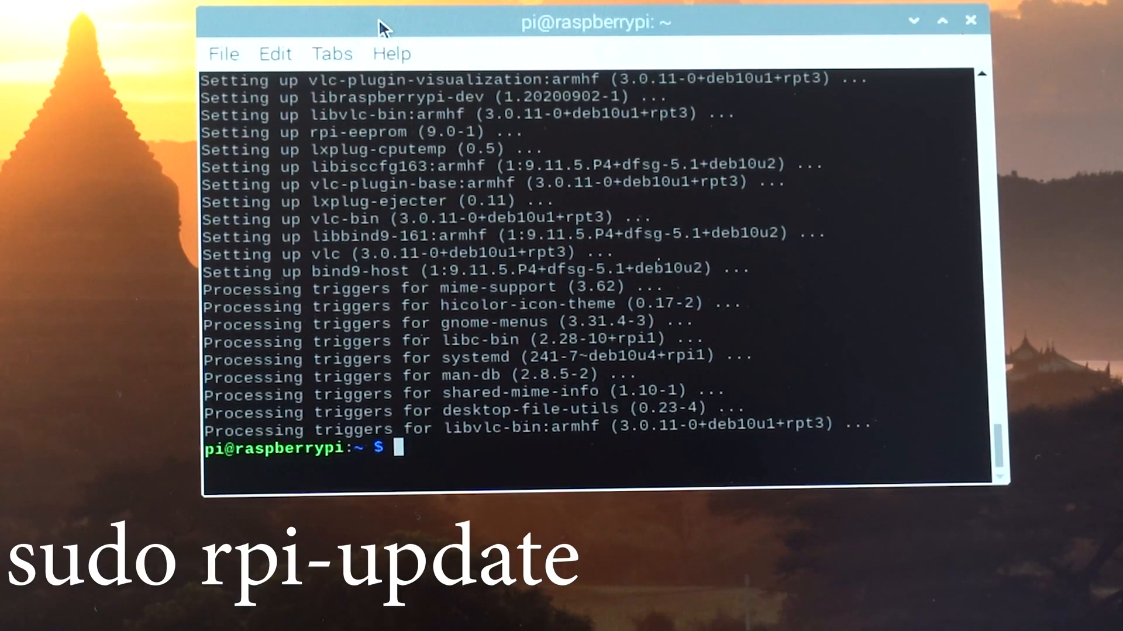
Run sudo rpi-update, confirm with y, and begin a reboot command afterwards.
{"action": "type", "text": "sudo"}
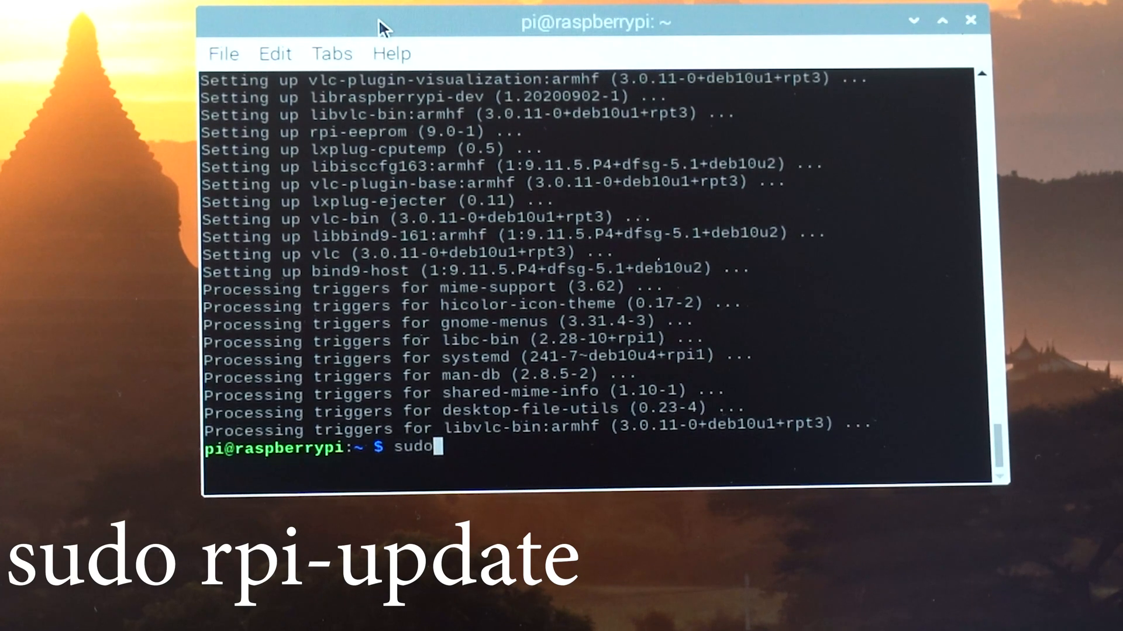
{"action": "type", "text": "rpi-update"}
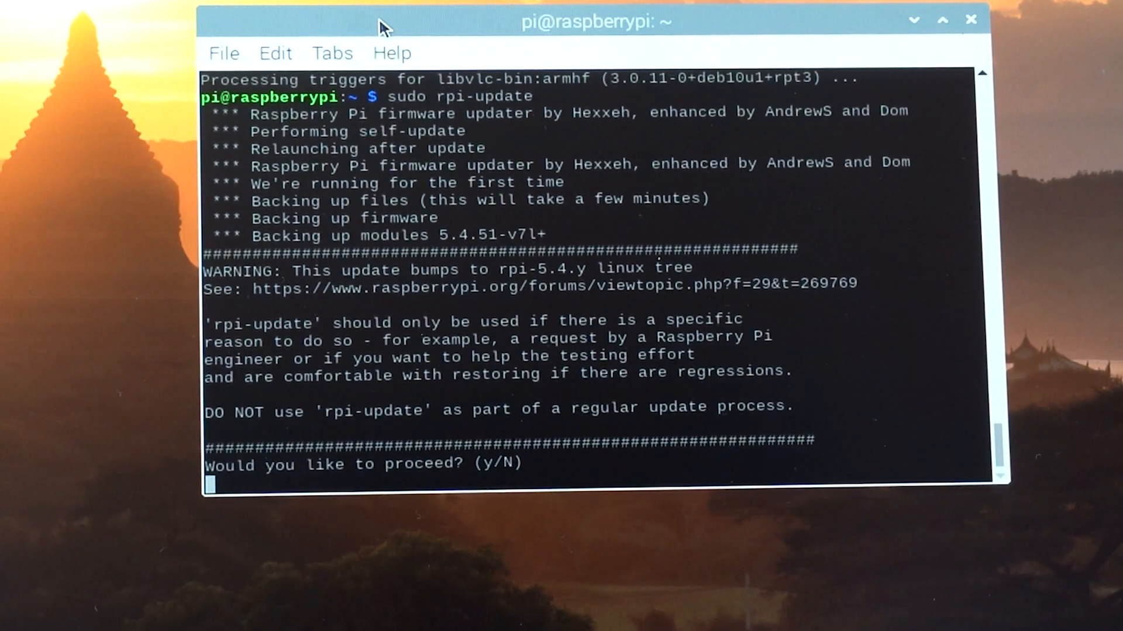
{"action": "type", "text": "y"}
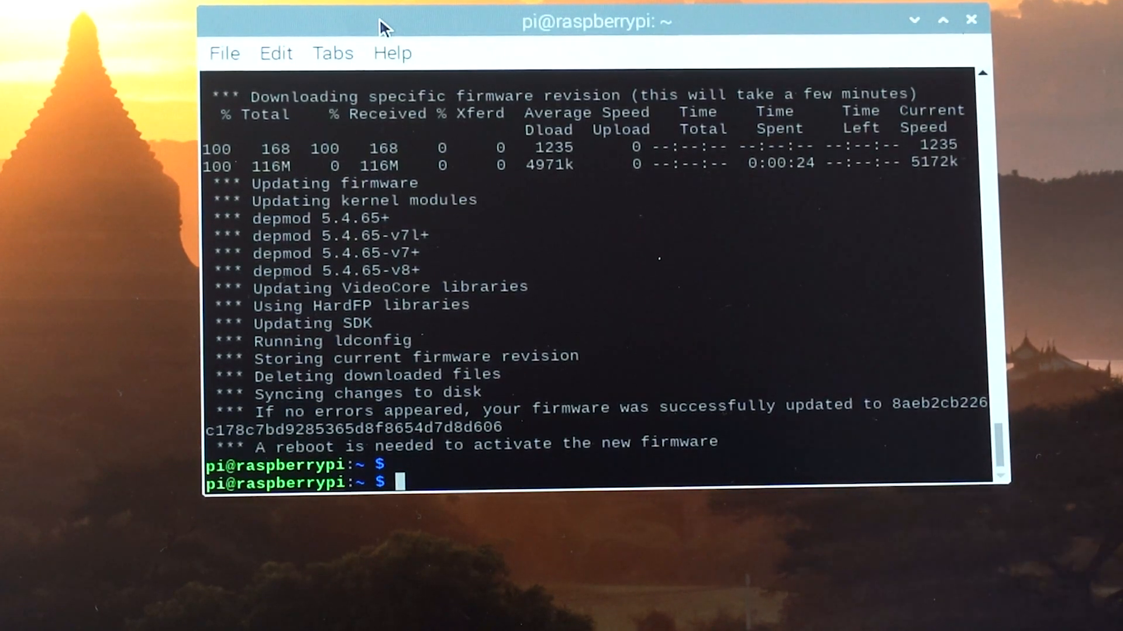
{"action": "type", "text": "sud"}
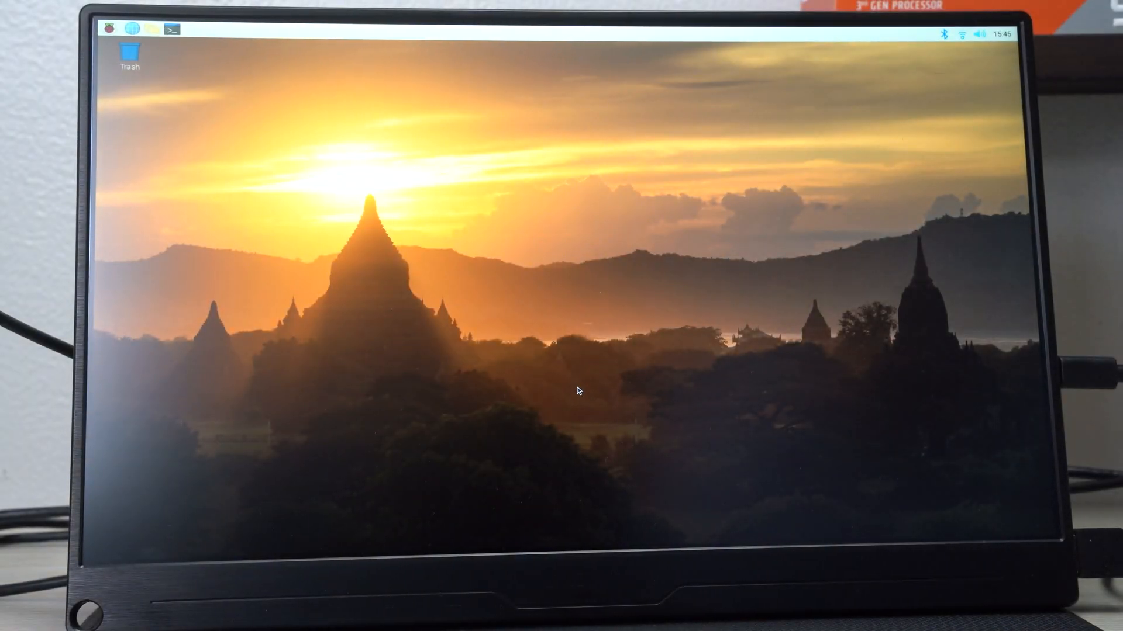
{"action": "mouse_move", "coordinate": [294, 129]}
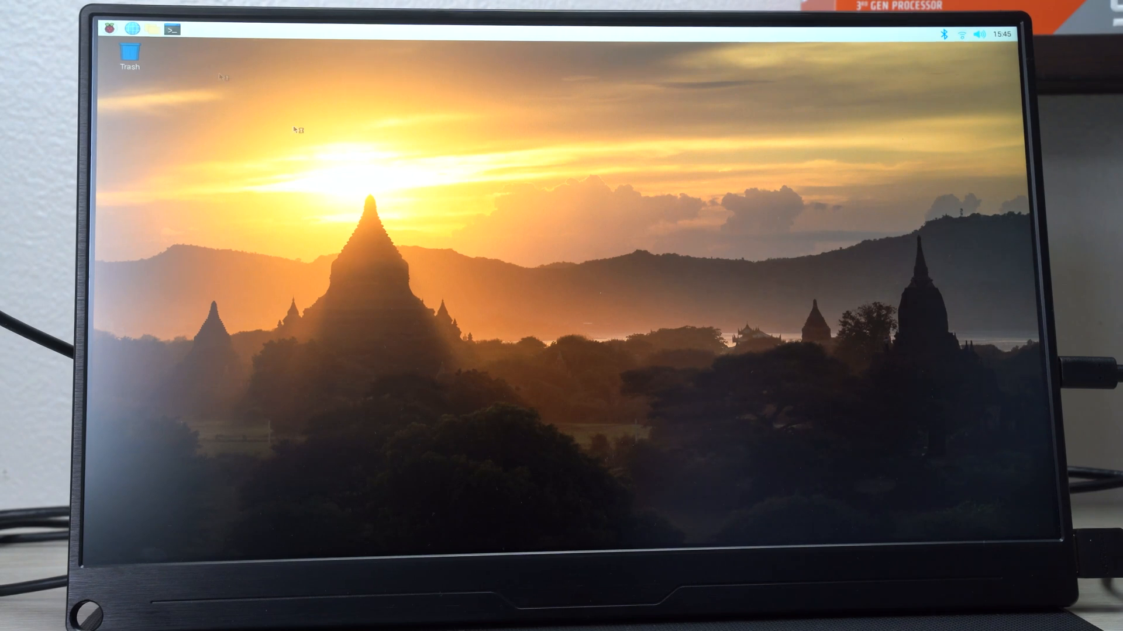
Launch a fresh LXTerminal window from the taskbar after the restart.
{"action": "left_click", "coordinate": [173, 28]}
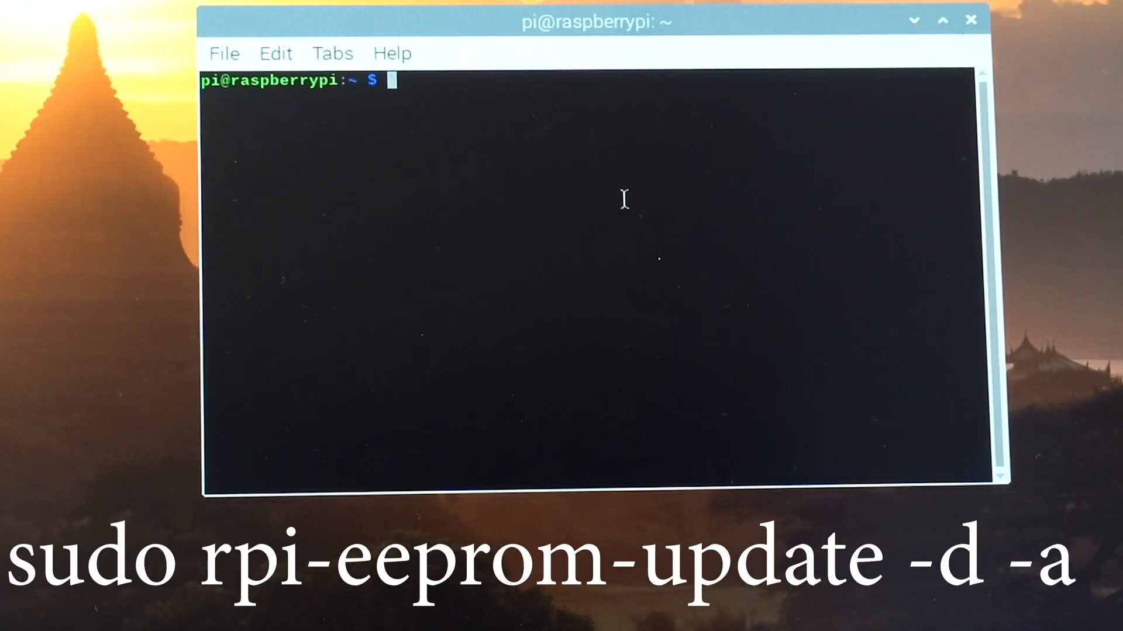
Run sudo rpi-eeprom-update -d -a to confirm bootloader and VL805 firmware are current.
{"action": "type", "text": "sudo"}
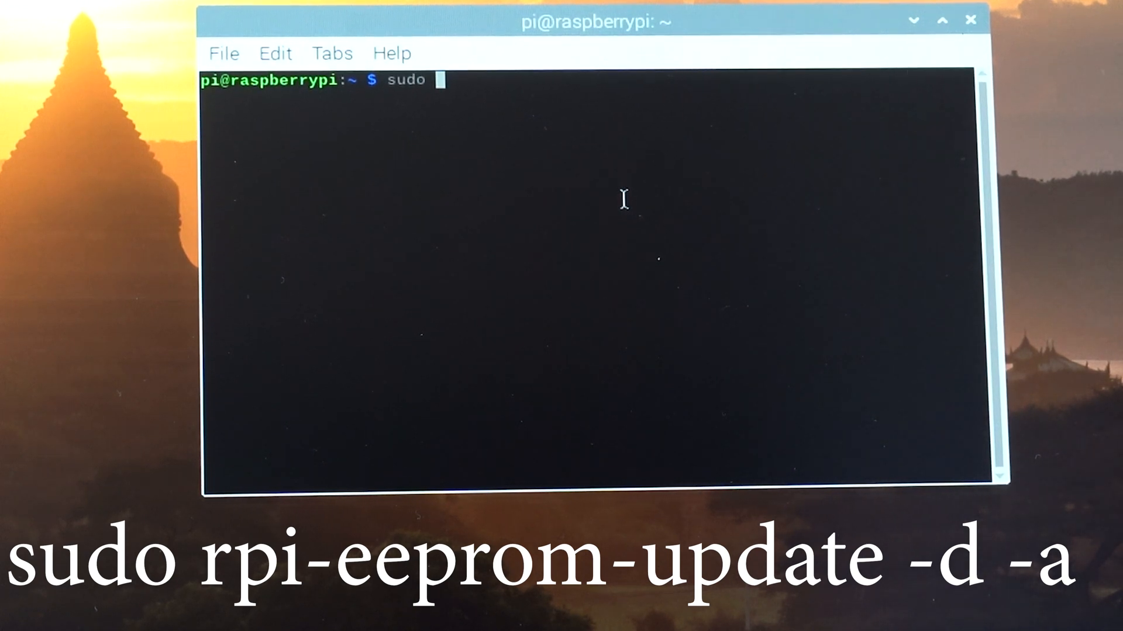
{"action": "type", "text": "rpi"}
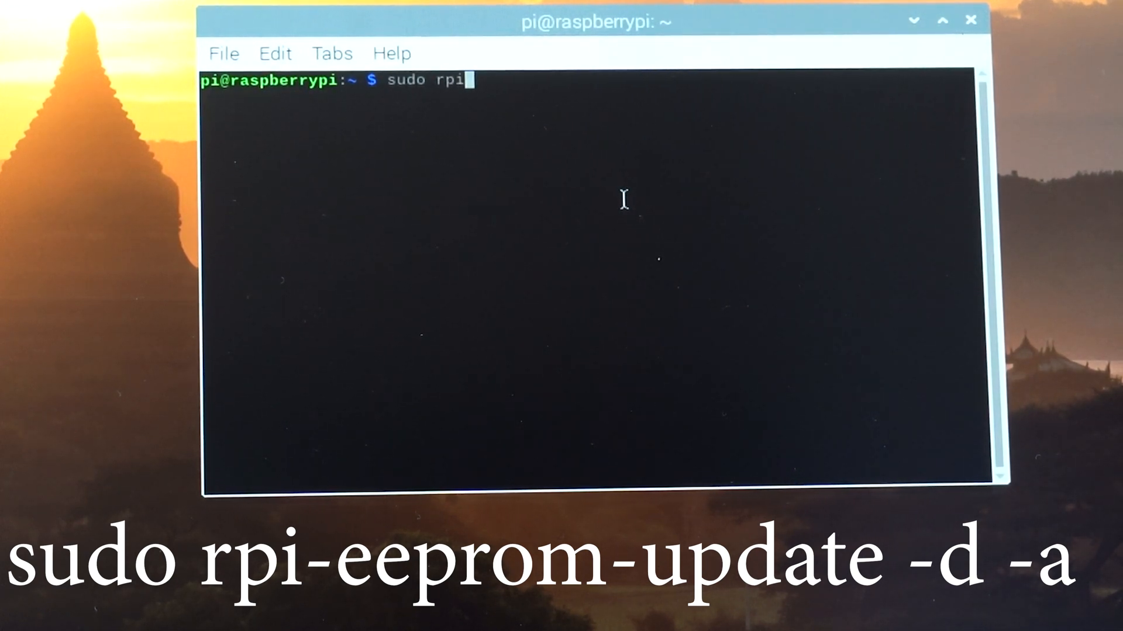
{"action": "type", "text": "-ee"}
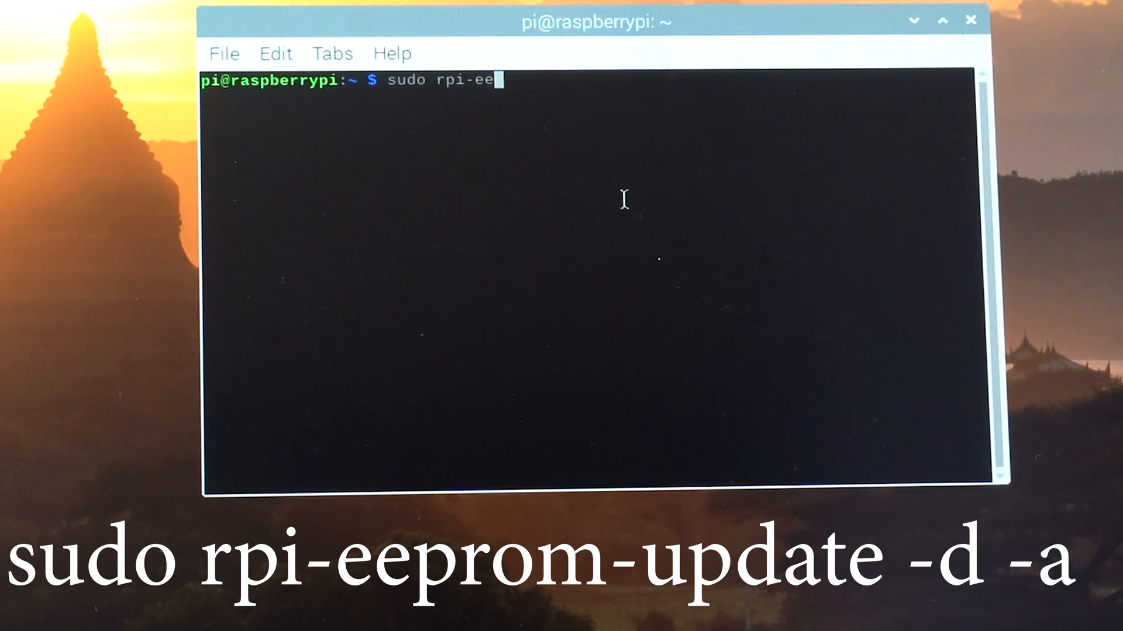
{"action": "type", "text": "prom"}
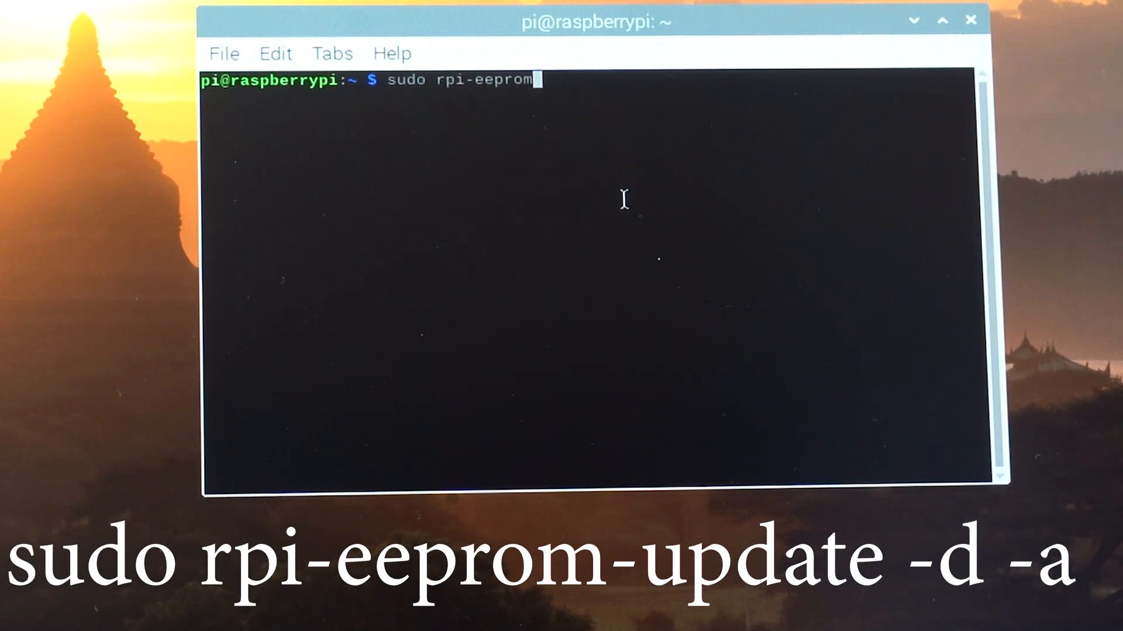
{"action": "type", "text": "-upda"}
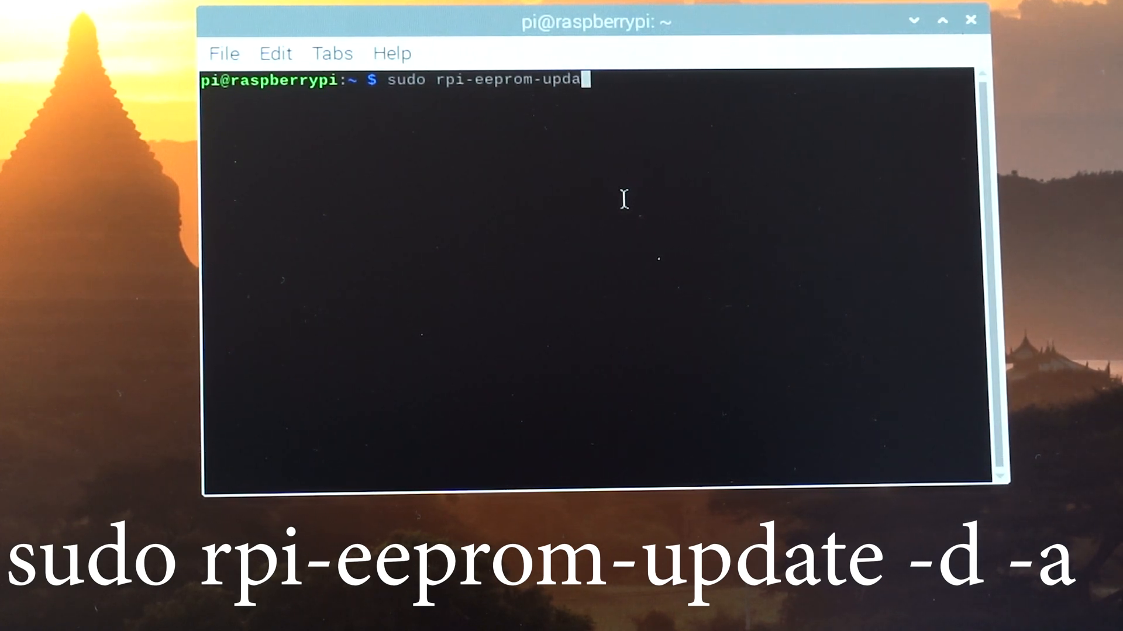
{"action": "type", "text": "te"}
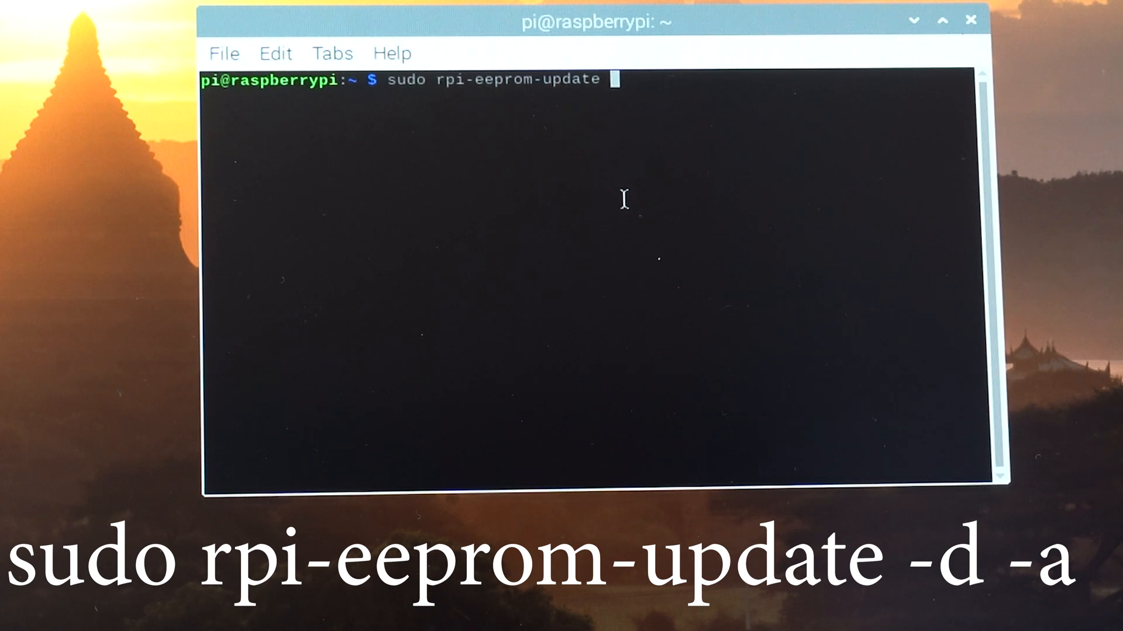
{"action": "type", "text": "-"}
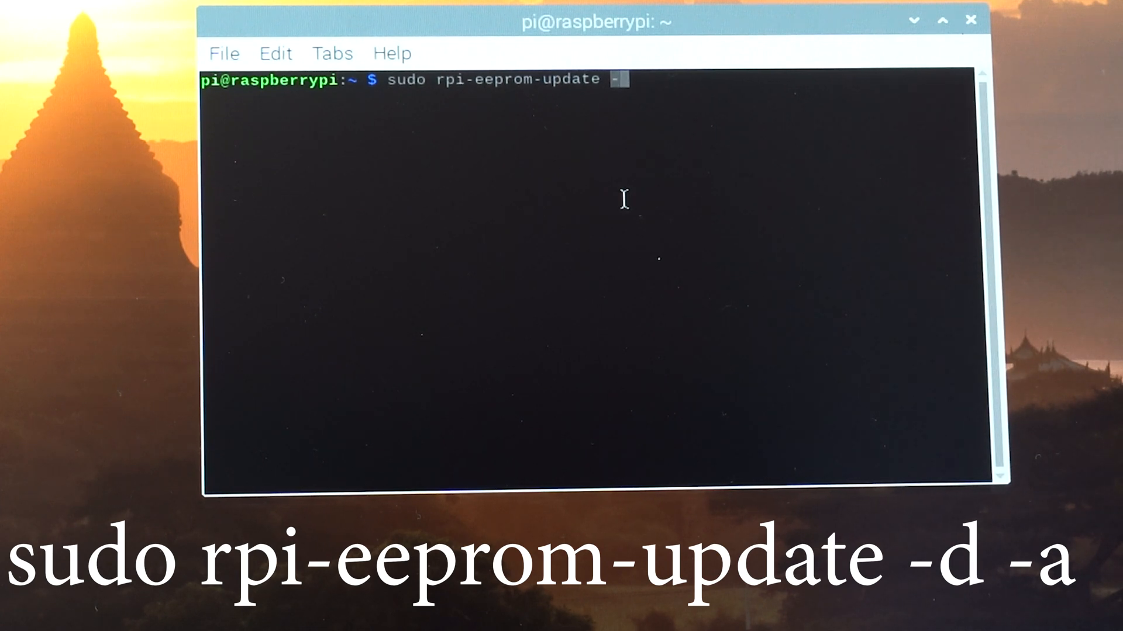
{"action": "type", "text": "-d -a"}
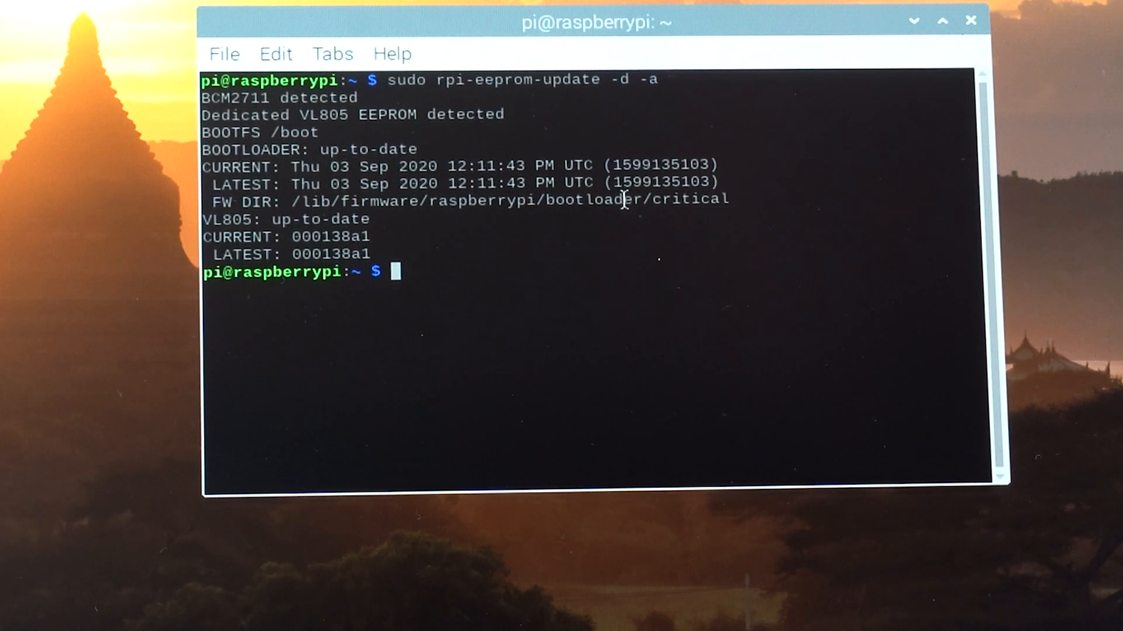
{"action": "mouse_move", "coordinate": [716, 348]}
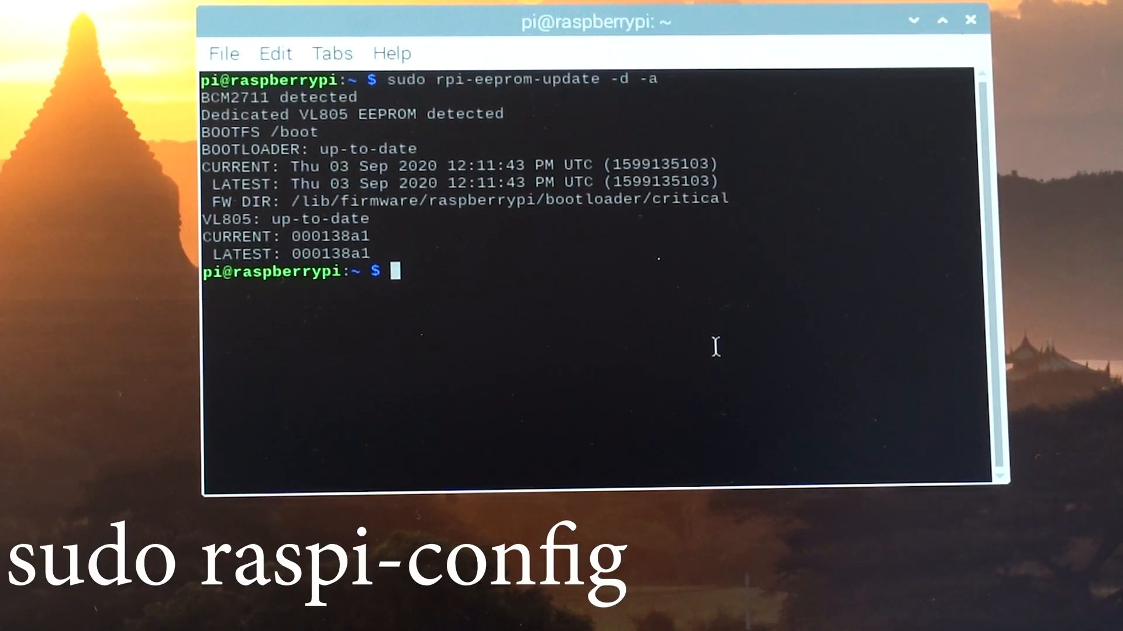
Launch the configuration tool with sudo raspi-config.
{"action": "type", "text": "sudo"}
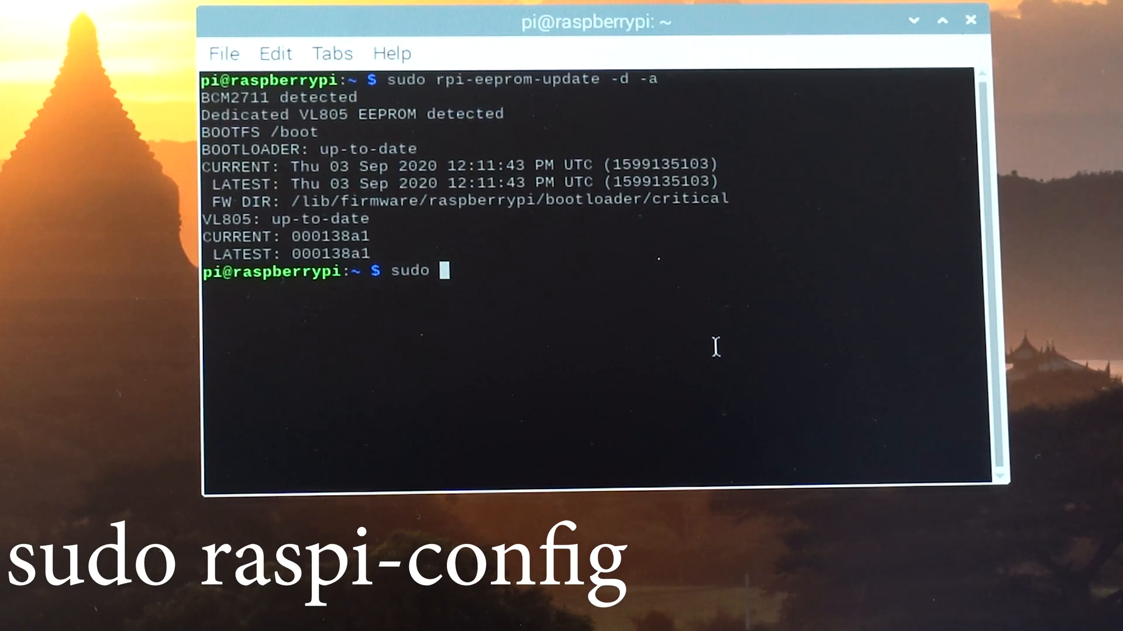
{"action": "type", "text": "raspi"}
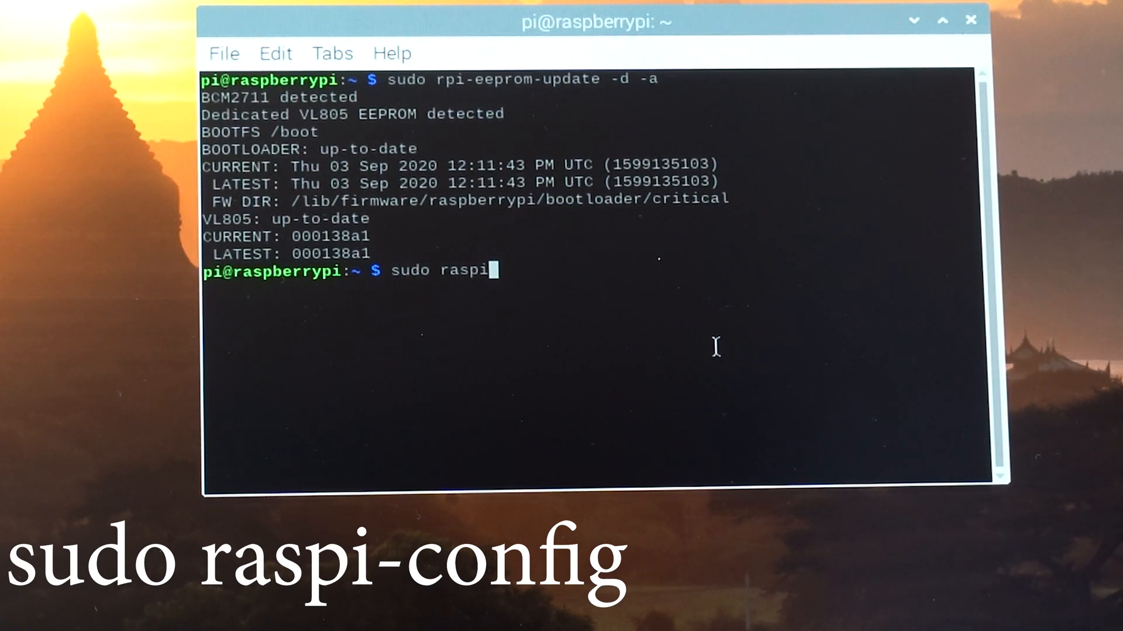
{"action": "type", "text": "-config"}
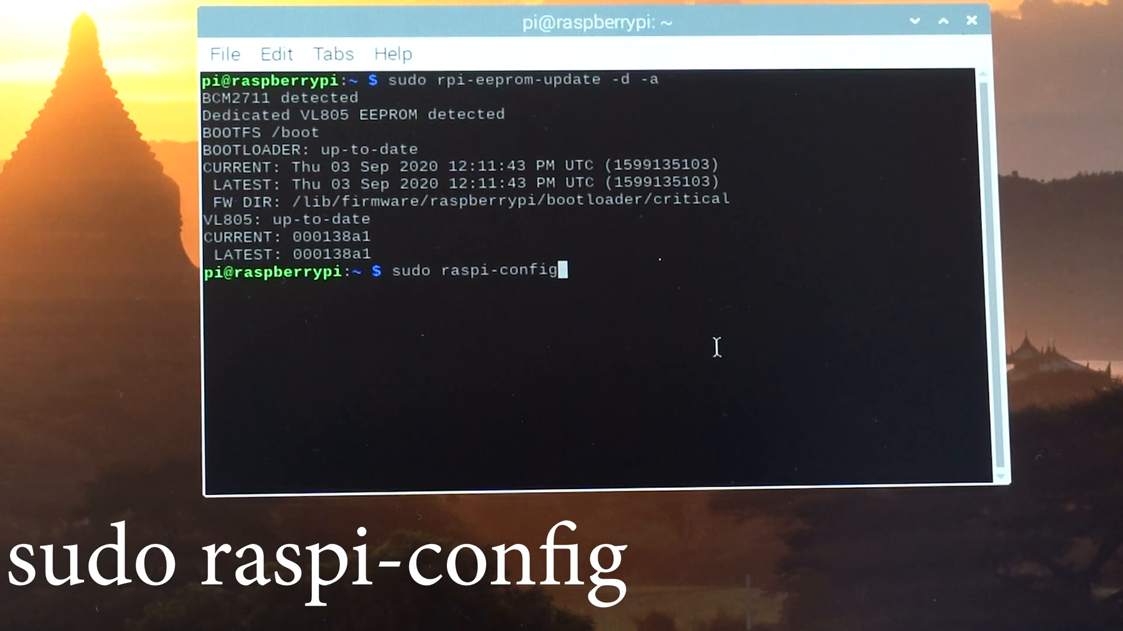
{"action": "key", "text": "Enter"}
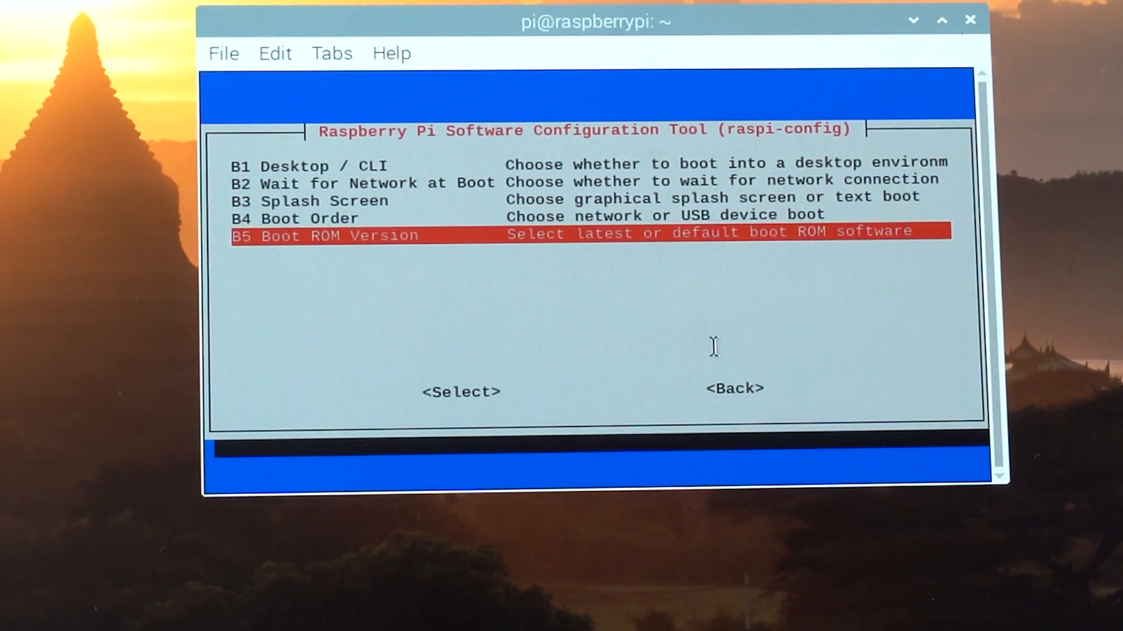
Under Boot ROM Version choose E1 Latest and confirm resetting the boot ROM to defaults.
{"action": "left_click", "coordinate": [459, 391]}
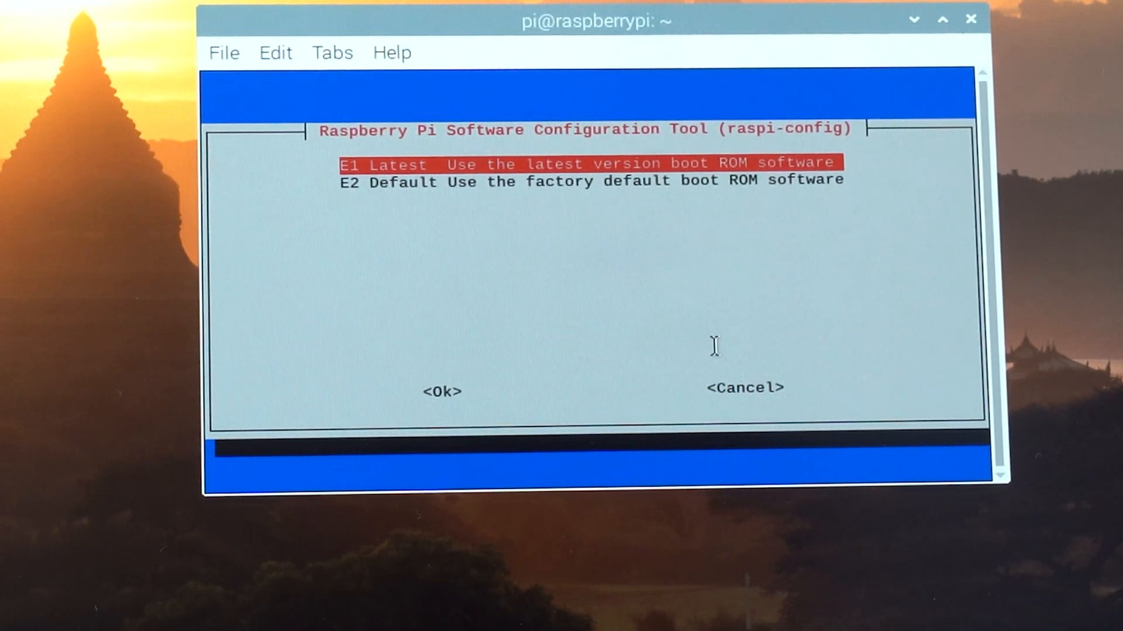
{"action": "left_click", "coordinate": [441, 390]}
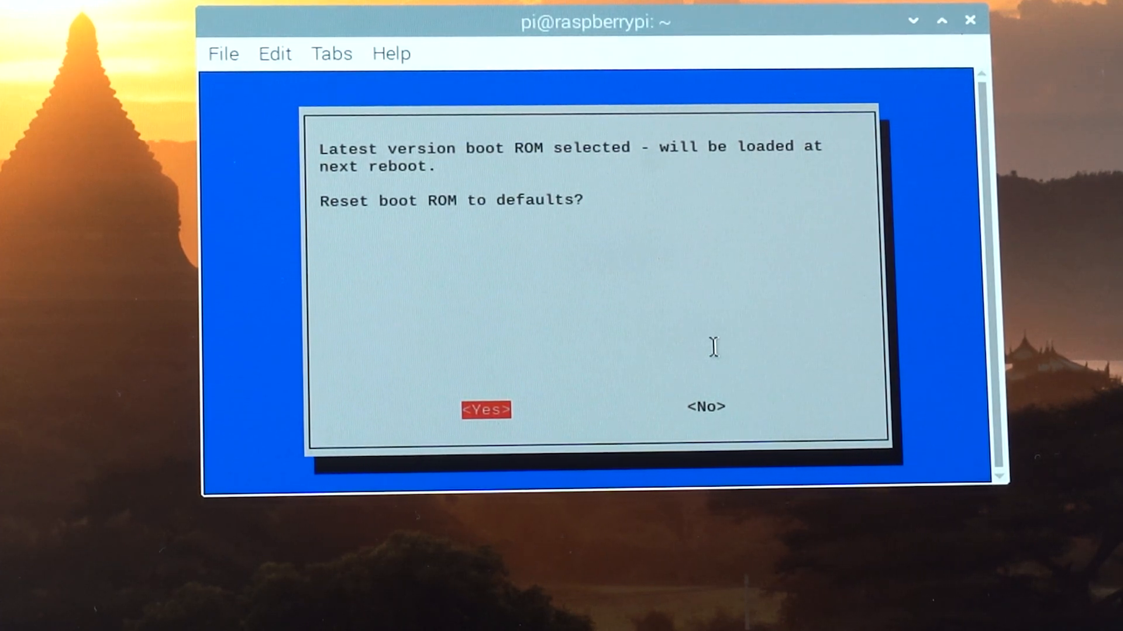
{"action": "left_click", "coordinate": [704, 405]}
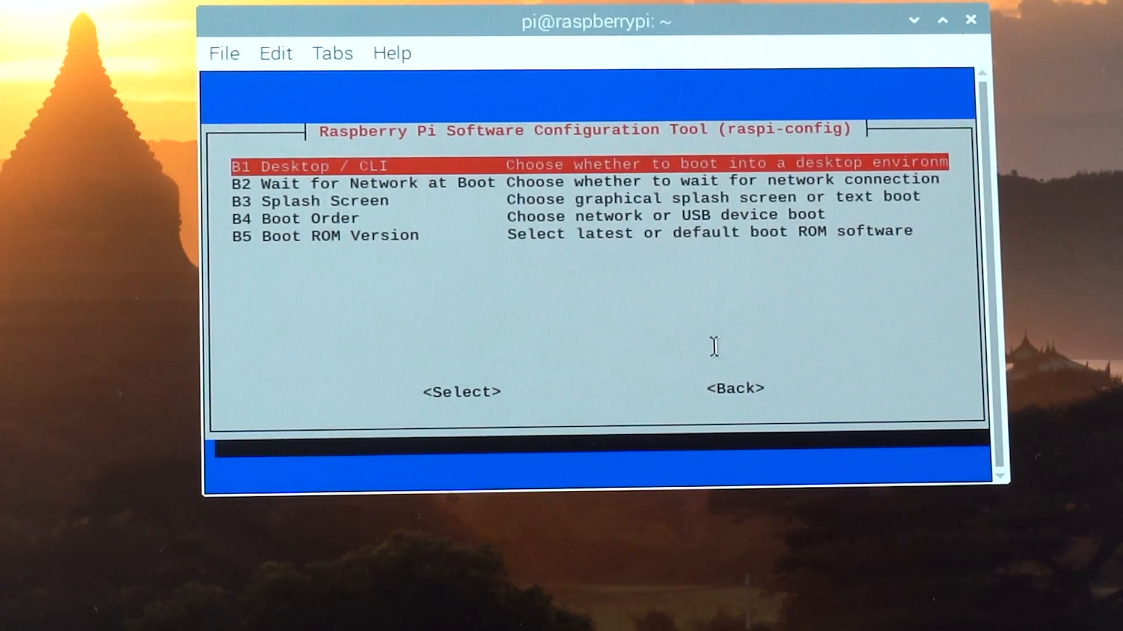
Under B4 Boot Order choose B1 USB Boot, acknowledge it, and finish raspi-config.
{"action": "key", "text": "Down"}
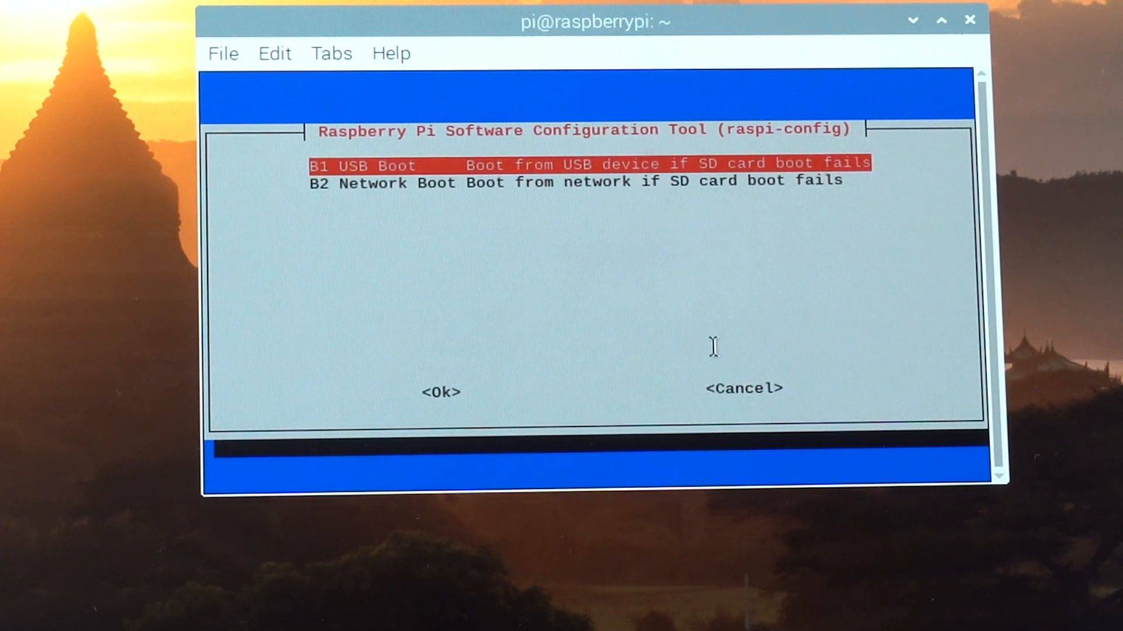
{"action": "left_click", "coordinate": [441, 392]}
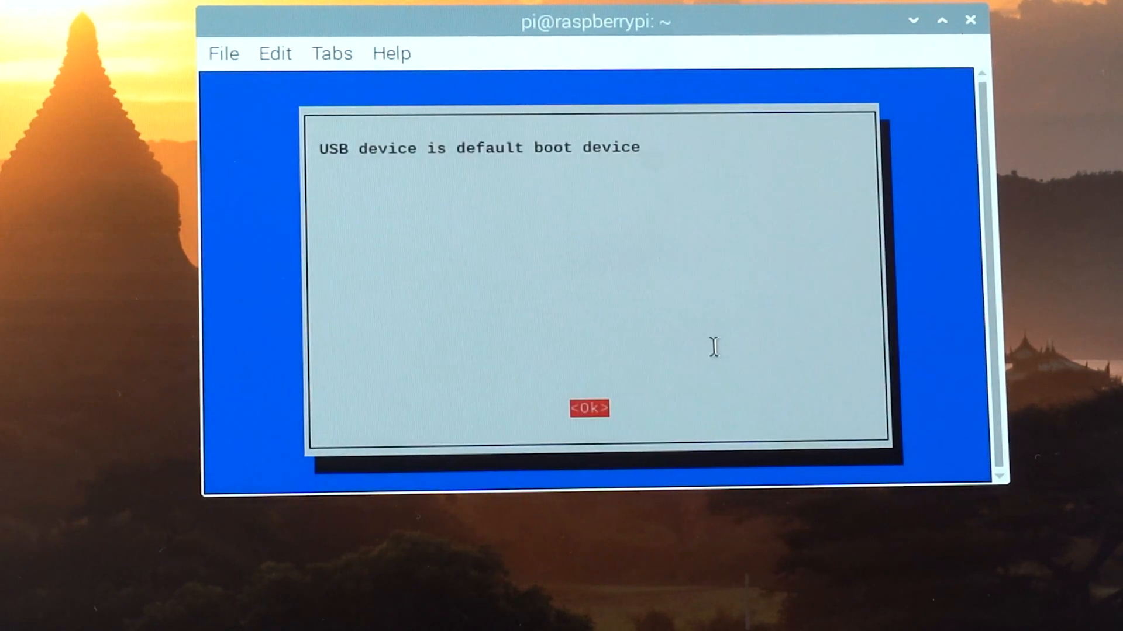
{"action": "left_click", "coordinate": [590, 408]}
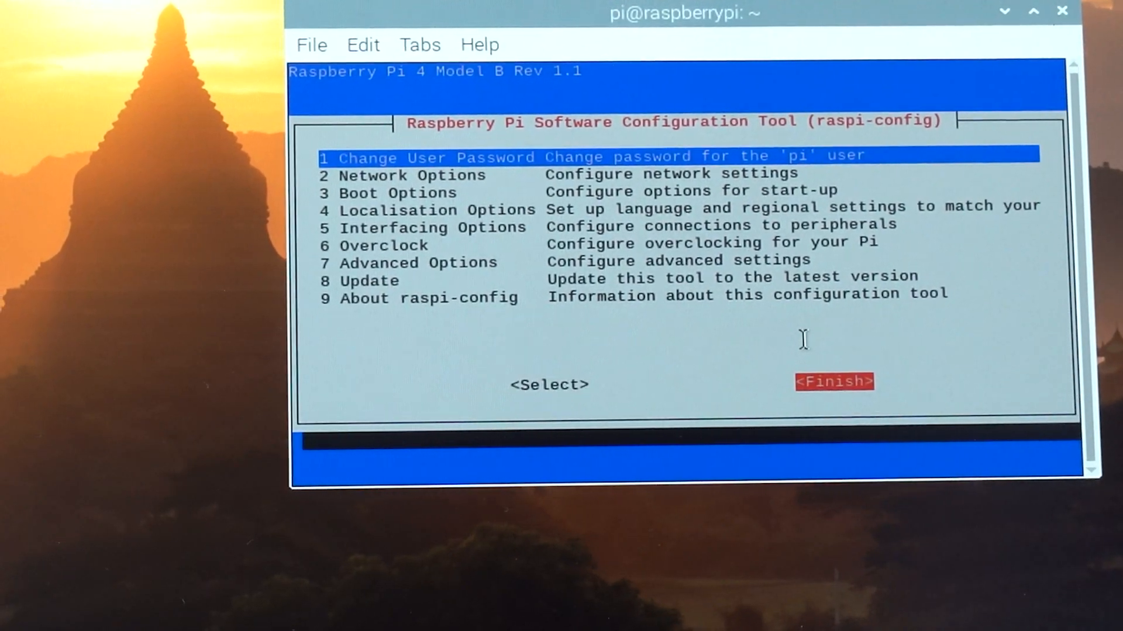
{"action": "left_click", "coordinate": [833, 381]}
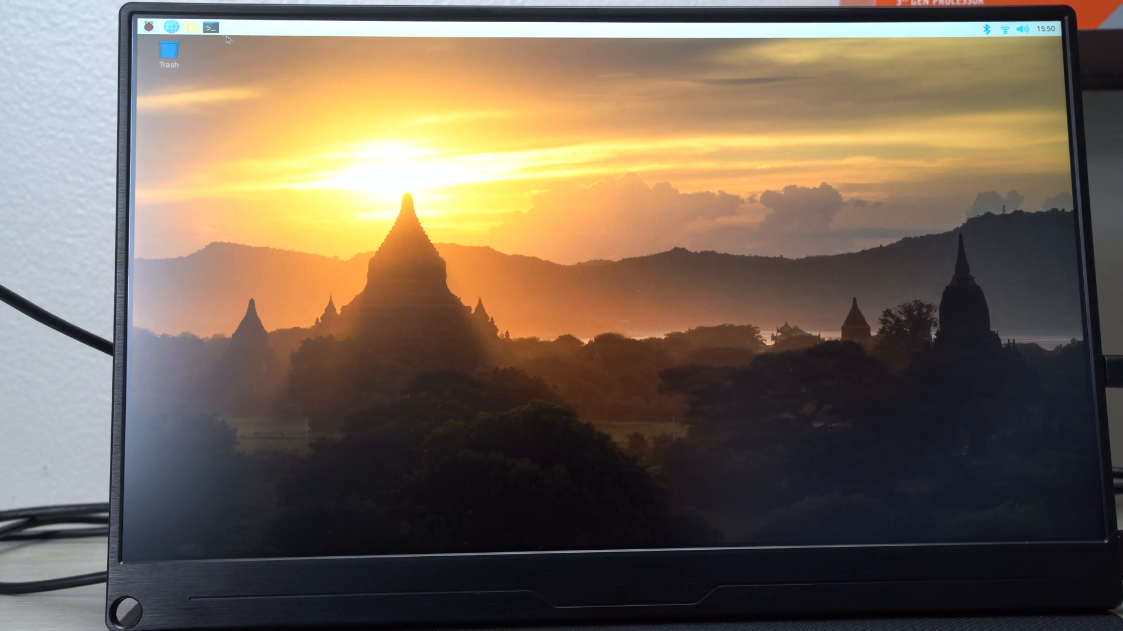
In a new terminal run vcgencmd bootloader_config, showing BOOT_ORDER=0xf41.
{"action": "left_click", "coordinate": [212, 27]}
{"action": "type", "text": "v"}
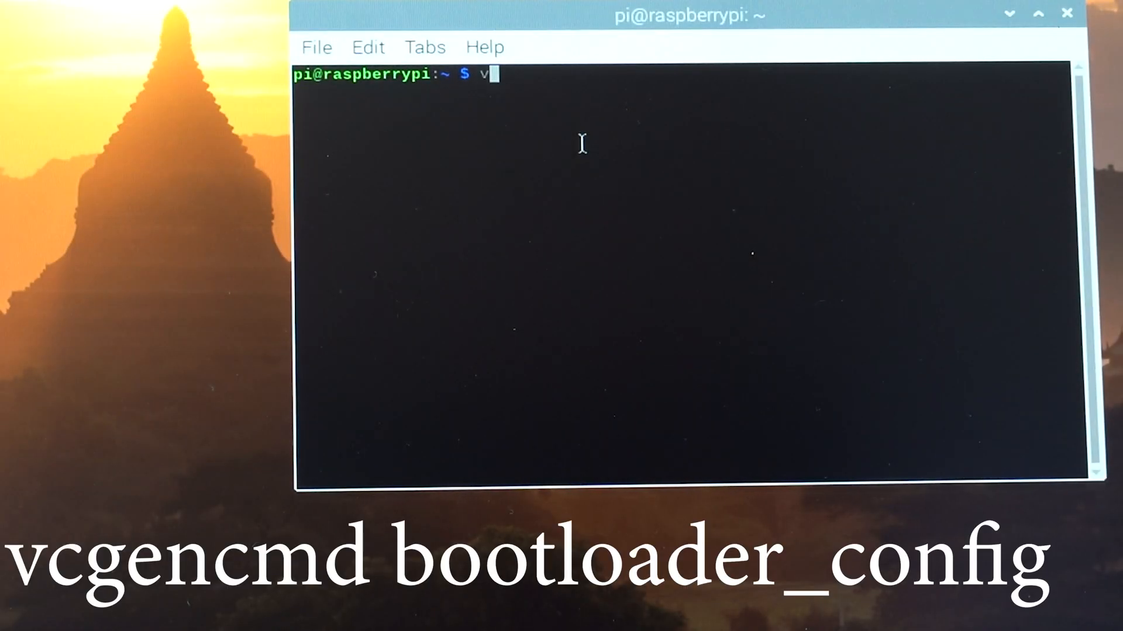
{"action": "type", "text": "cgencmd"}
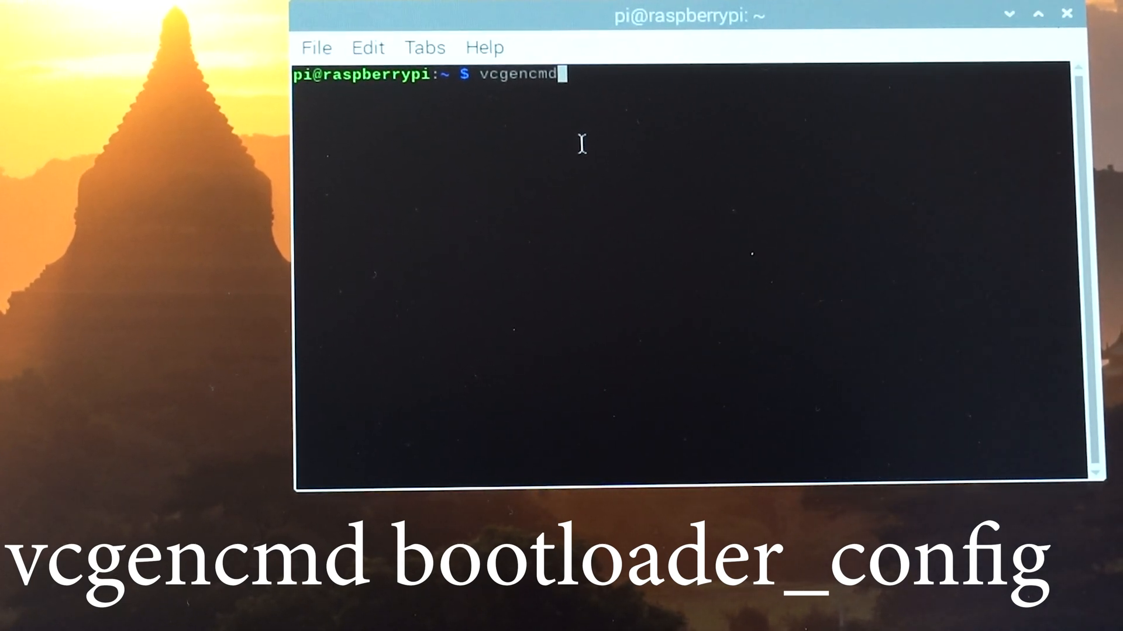
{"action": "type", "text": "b"}
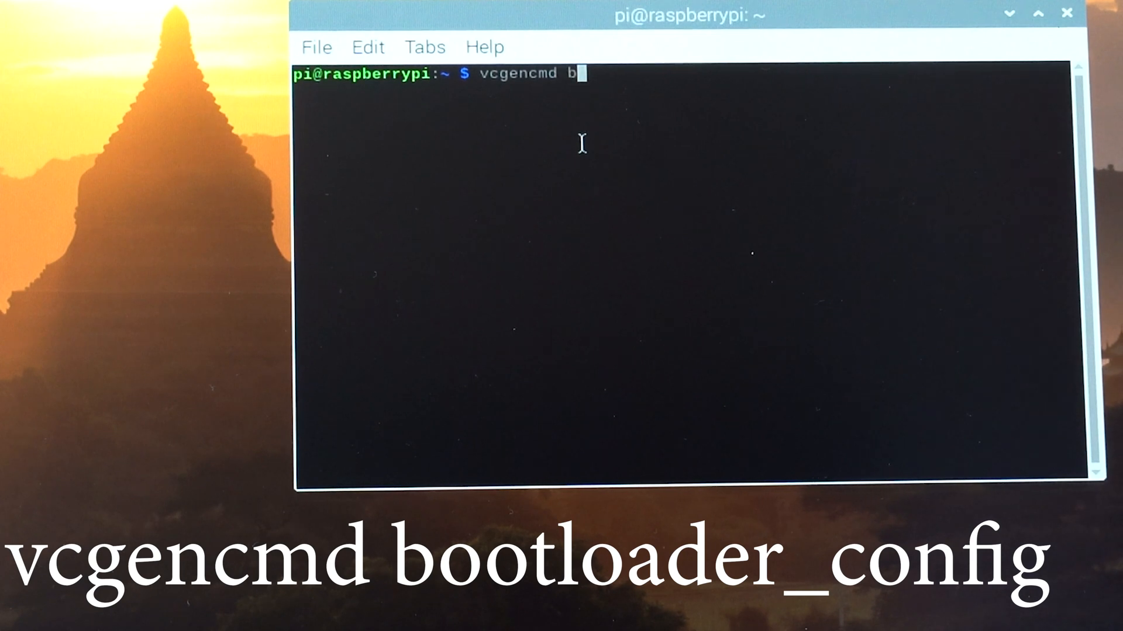
{"action": "type", "text": "ootloader_config"}
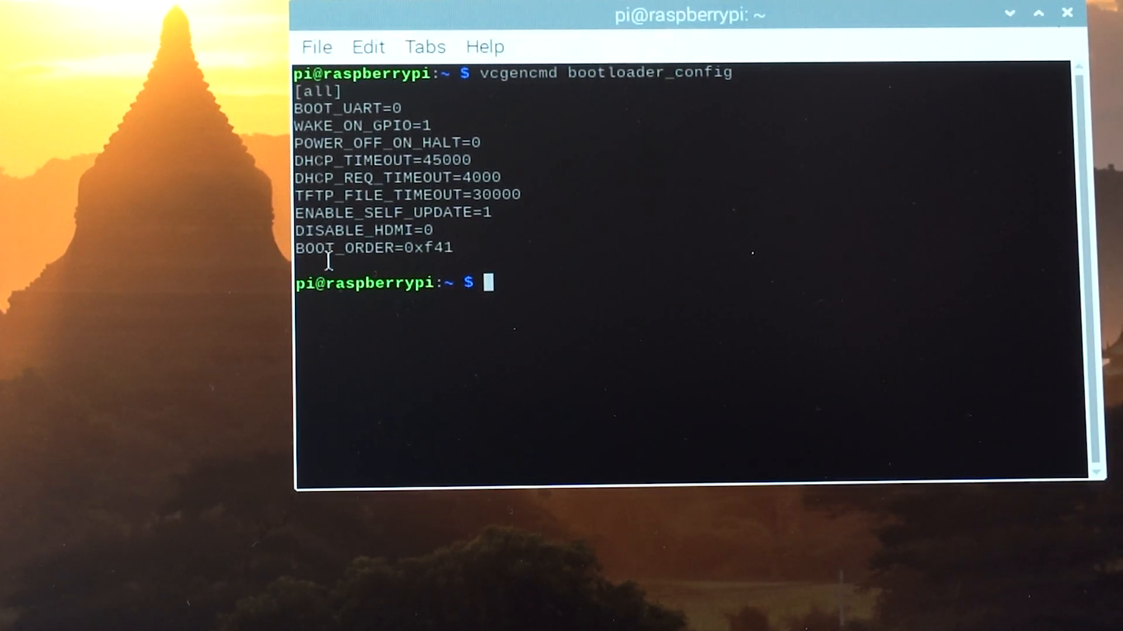
{"action": "mouse_move", "coordinate": [442, 267]}
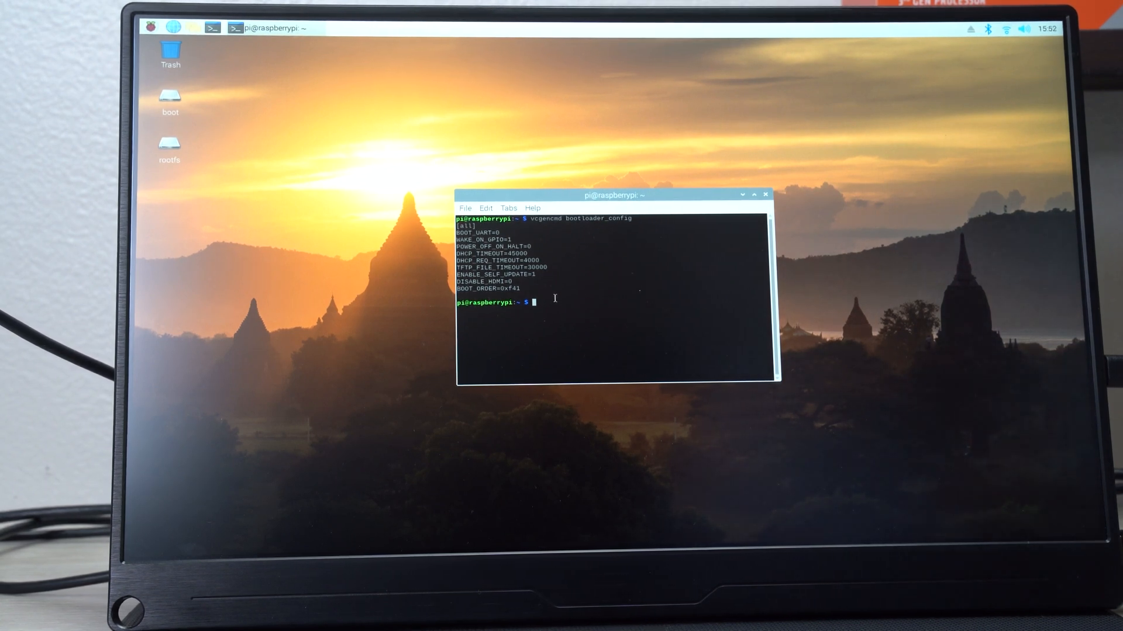
Launch SD Card Copier from Accessories and start copying /dev/mmcblk0 to /dev/sda.
{"action": "left_click", "coordinate": [742, 194]}
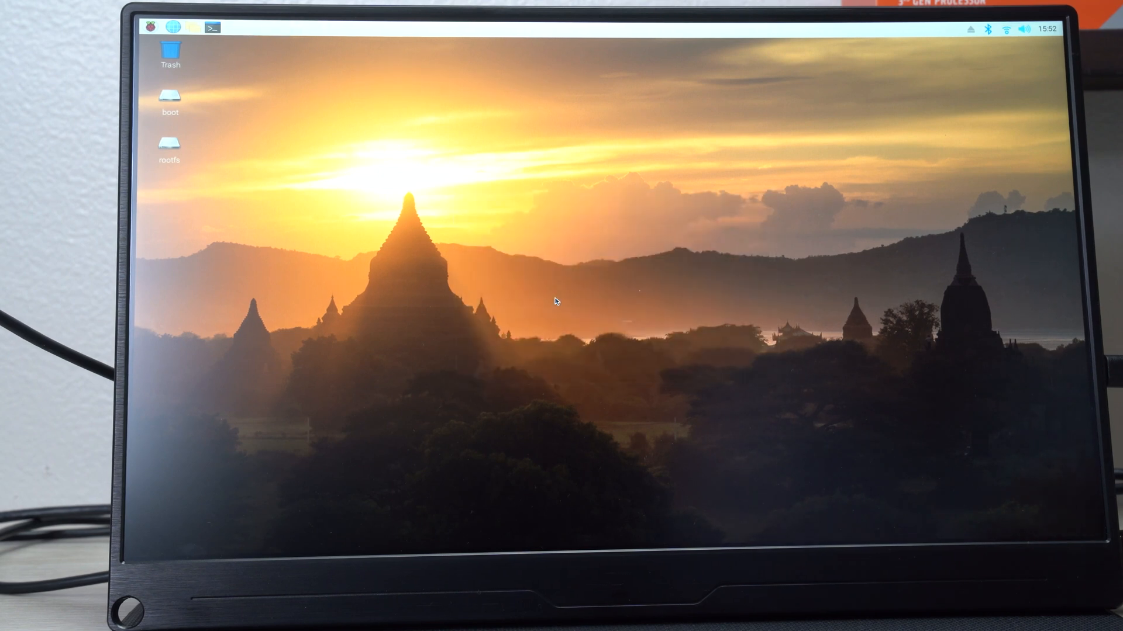
{"action": "mouse_move", "coordinate": [627, 85]}
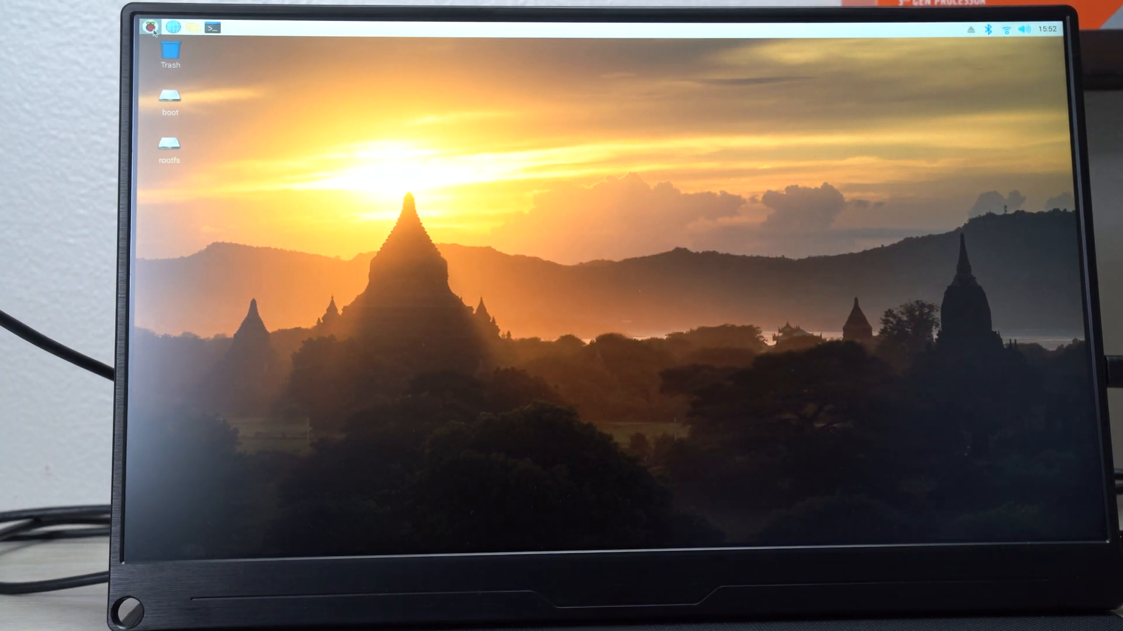
{"action": "left_click", "coordinate": [150, 27]}
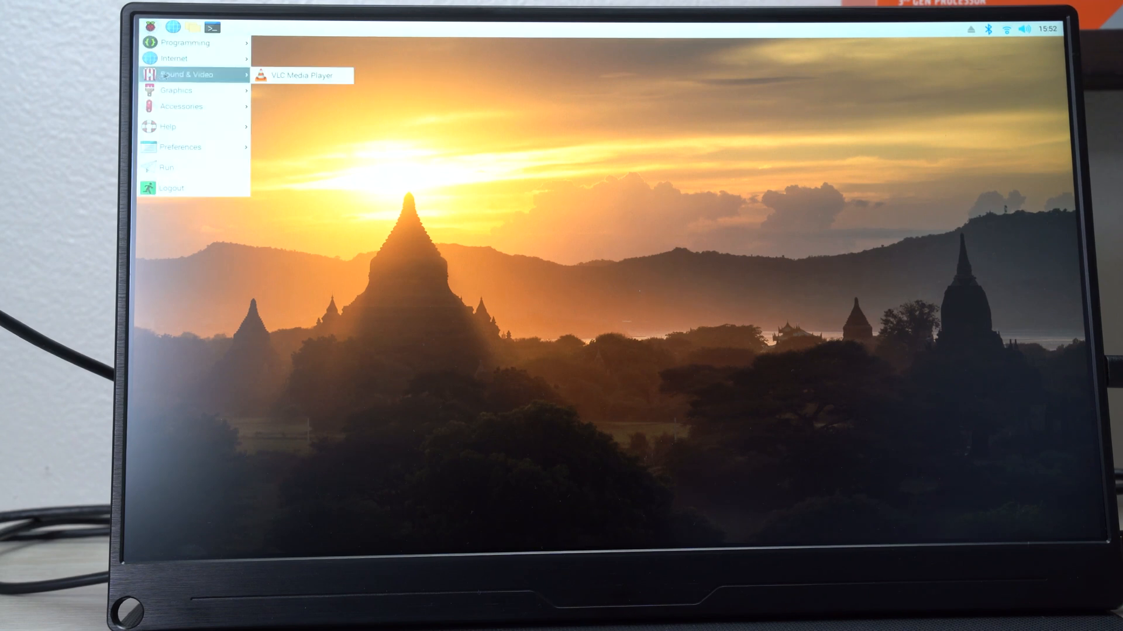
{"action": "mouse_move", "coordinate": [181, 106]}
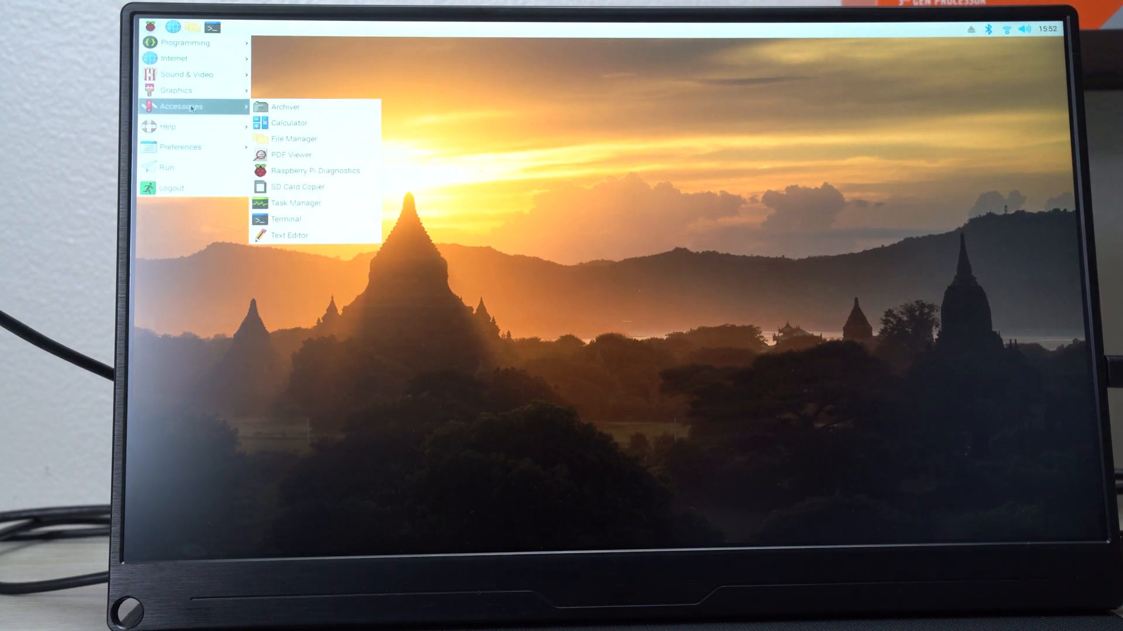
{"action": "left_click", "coordinate": [297, 187]}
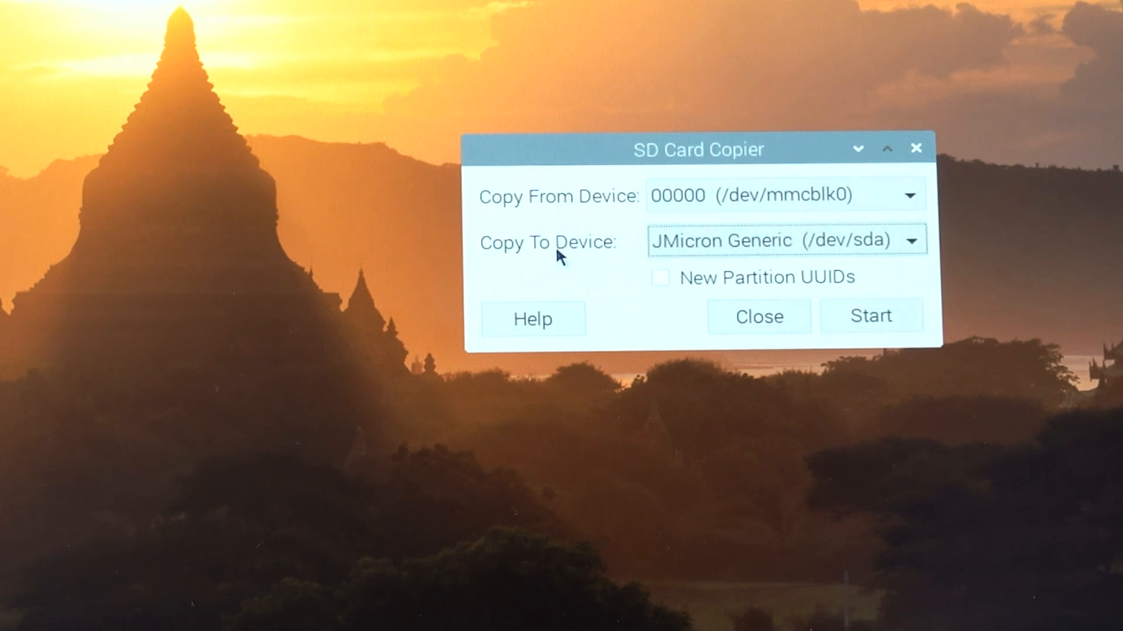
{"action": "mouse_move", "coordinate": [642, 278]}
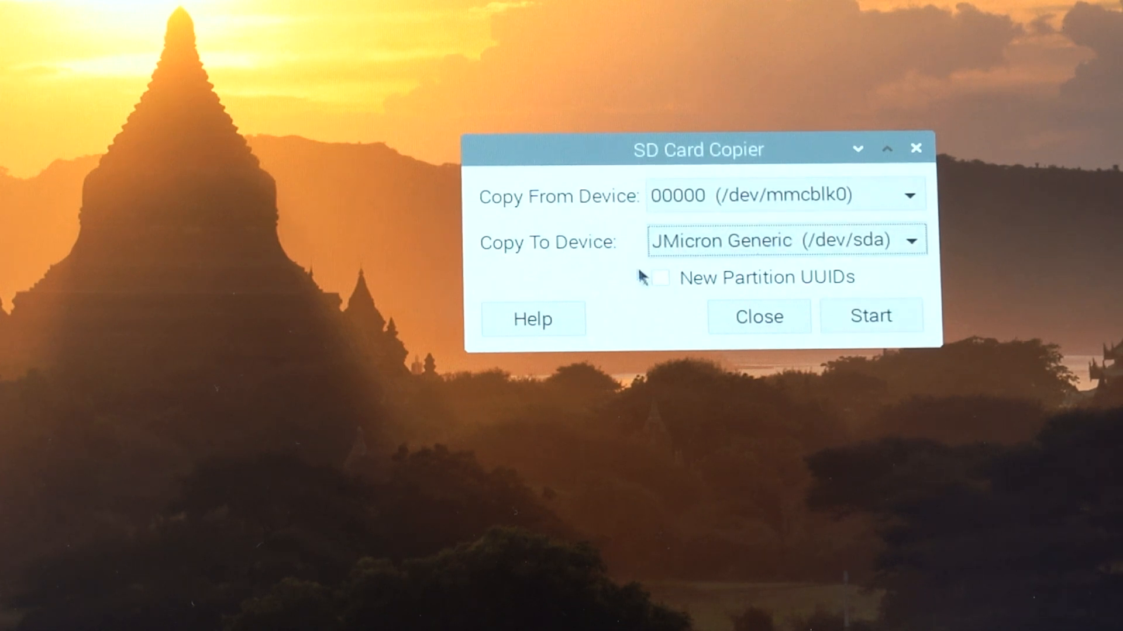
{"action": "left_click", "coordinate": [870, 315]}
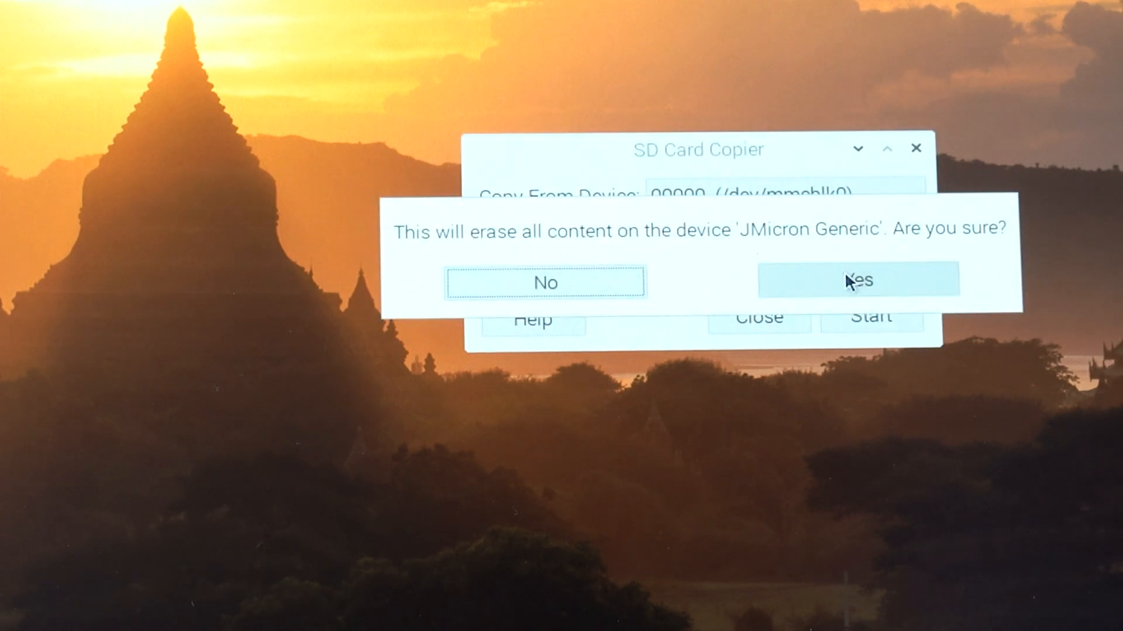
Confirm erasing the JMicron drive, wait for Copy complete, then close the copier.
{"action": "left_click", "coordinate": [857, 279]}
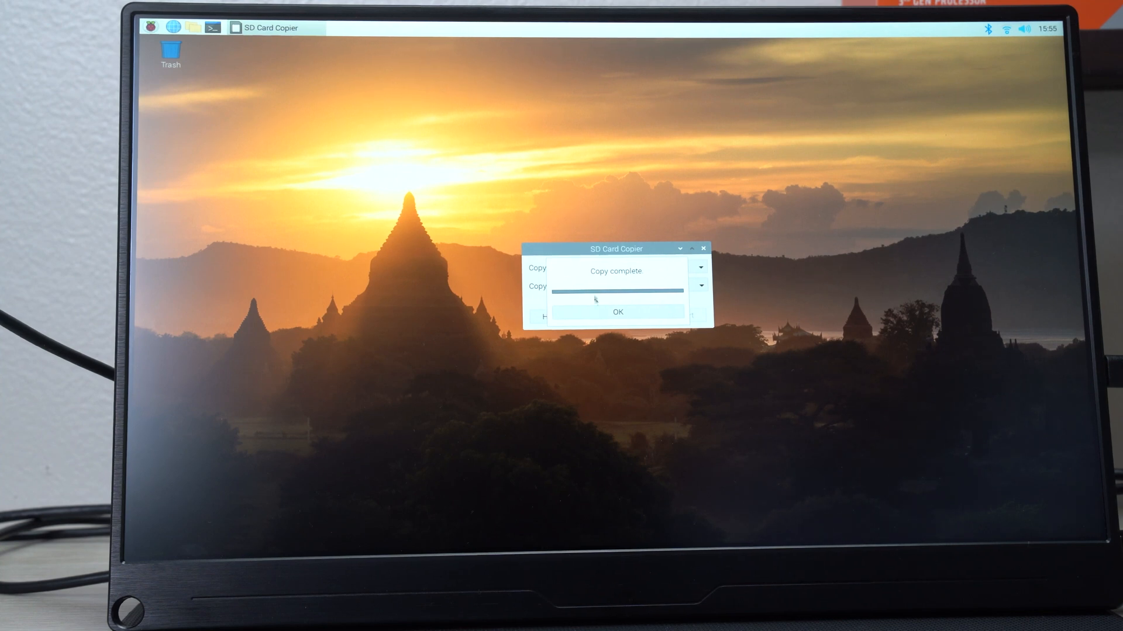
{"action": "left_click", "coordinate": [617, 311]}
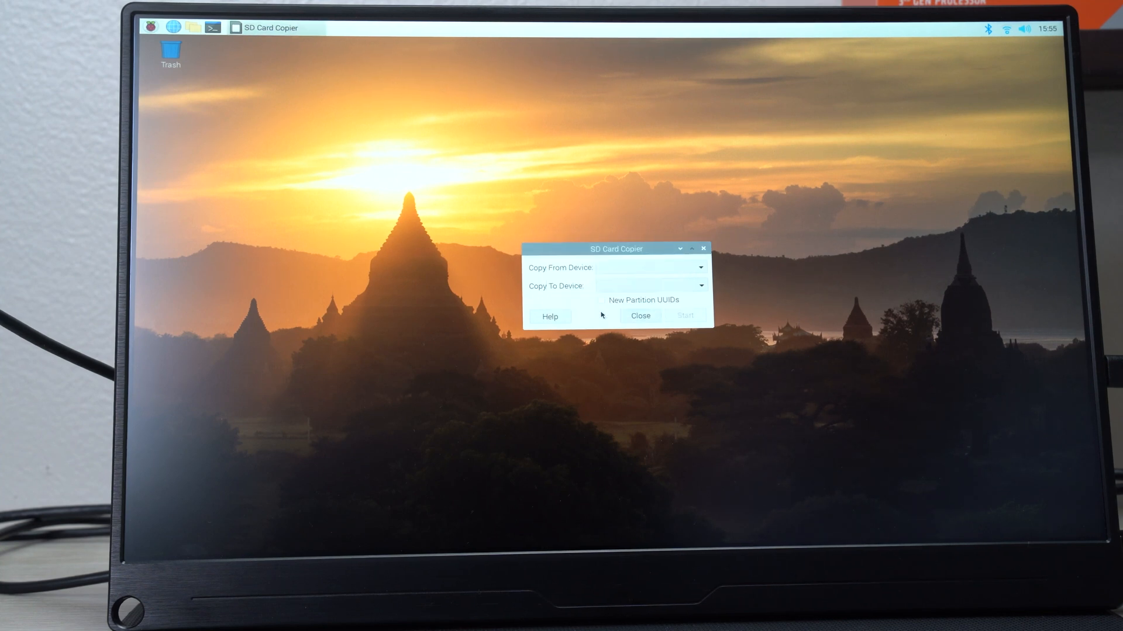
{"action": "left_click", "coordinate": [639, 316]}
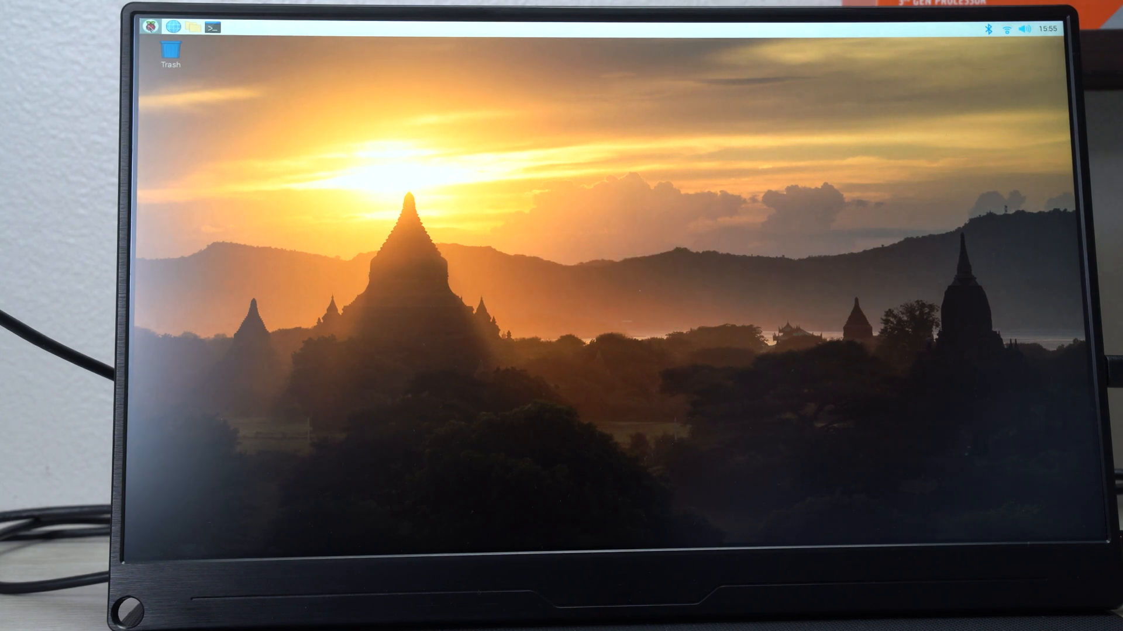
Shut down the Raspberry Pi via the applications menu's Logout and Shutdown option.
{"action": "left_click", "coordinate": [149, 26]}
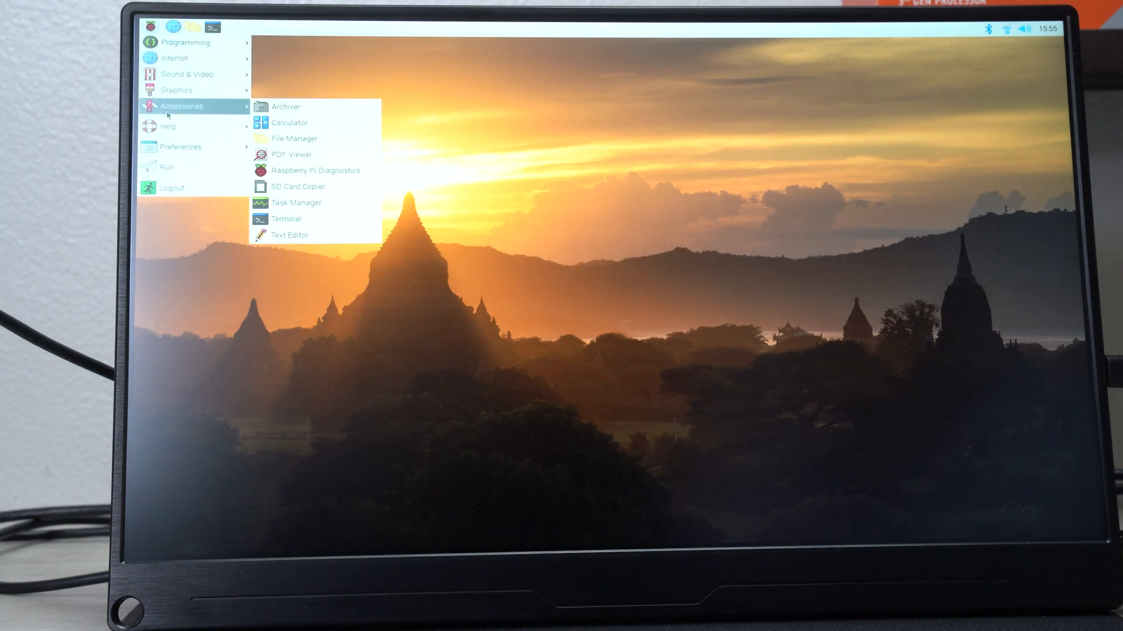
{"action": "mouse_move", "coordinate": [180, 147]}
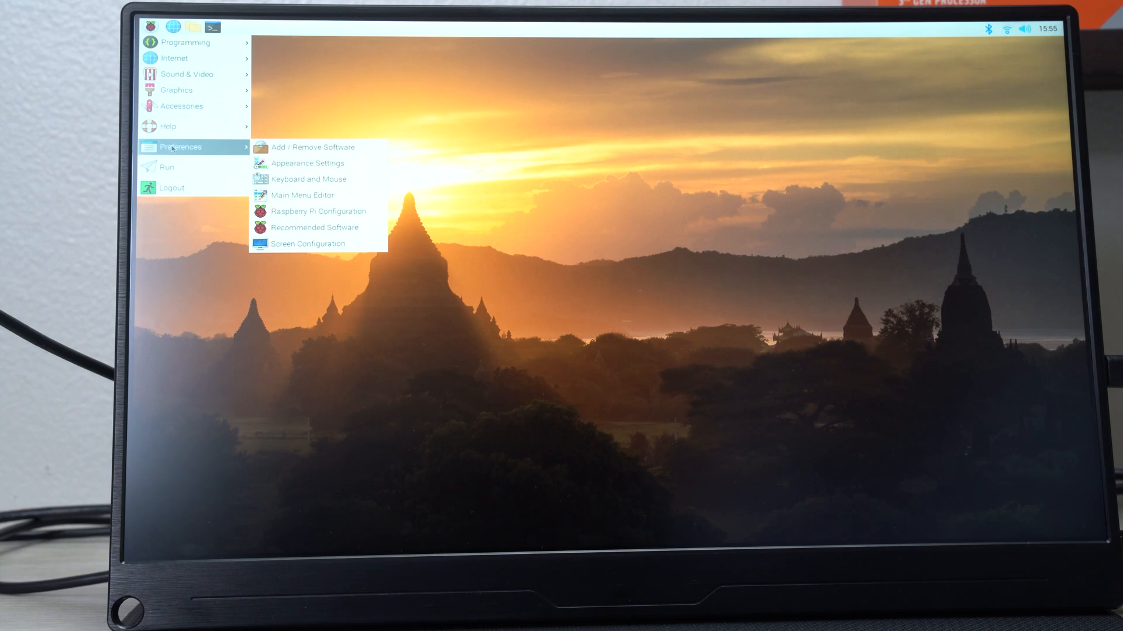
{"action": "left_click", "coordinate": [171, 187]}
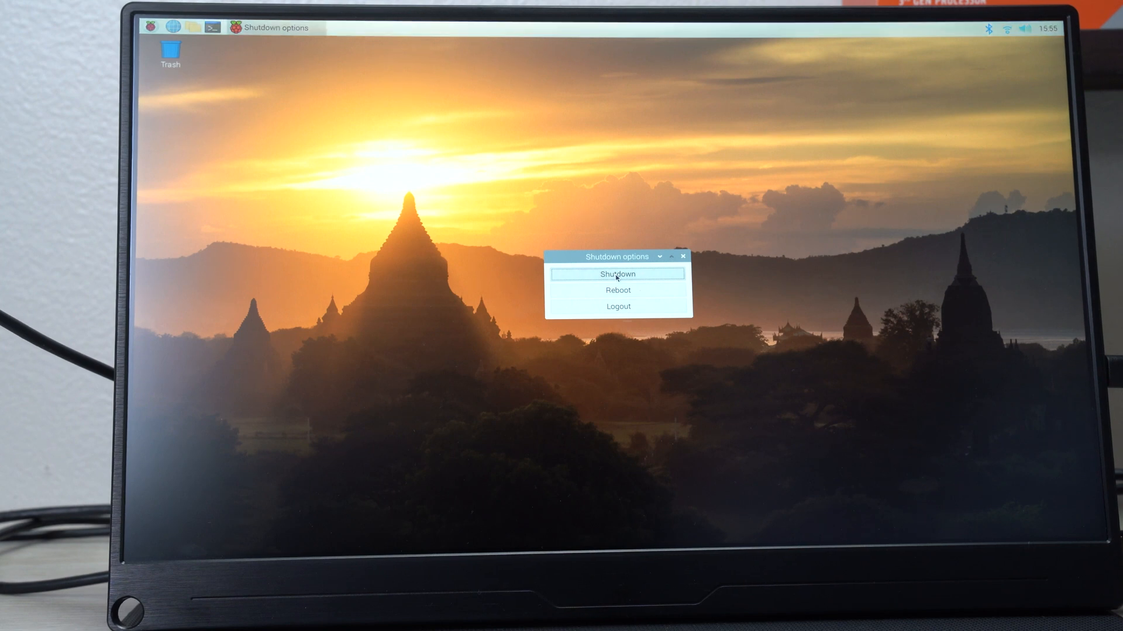
{"action": "left_click", "coordinate": [616, 273]}
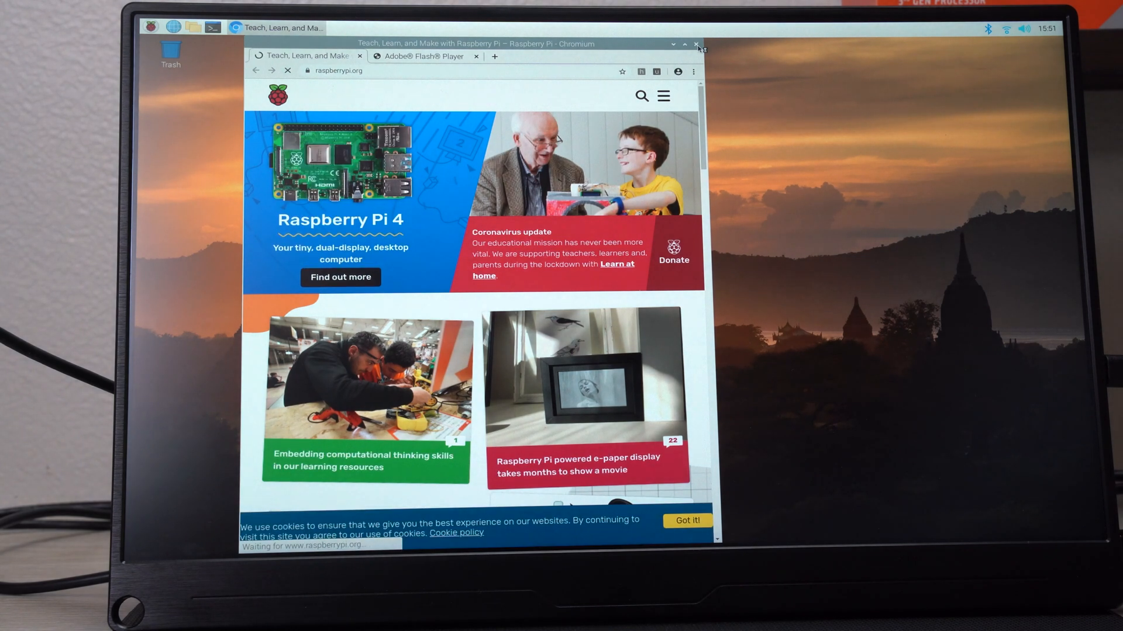
Close the Chromium window showing raspberrypi.org, leaving the empty desktop.
{"action": "left_click", "coordinate": [694, 43]}
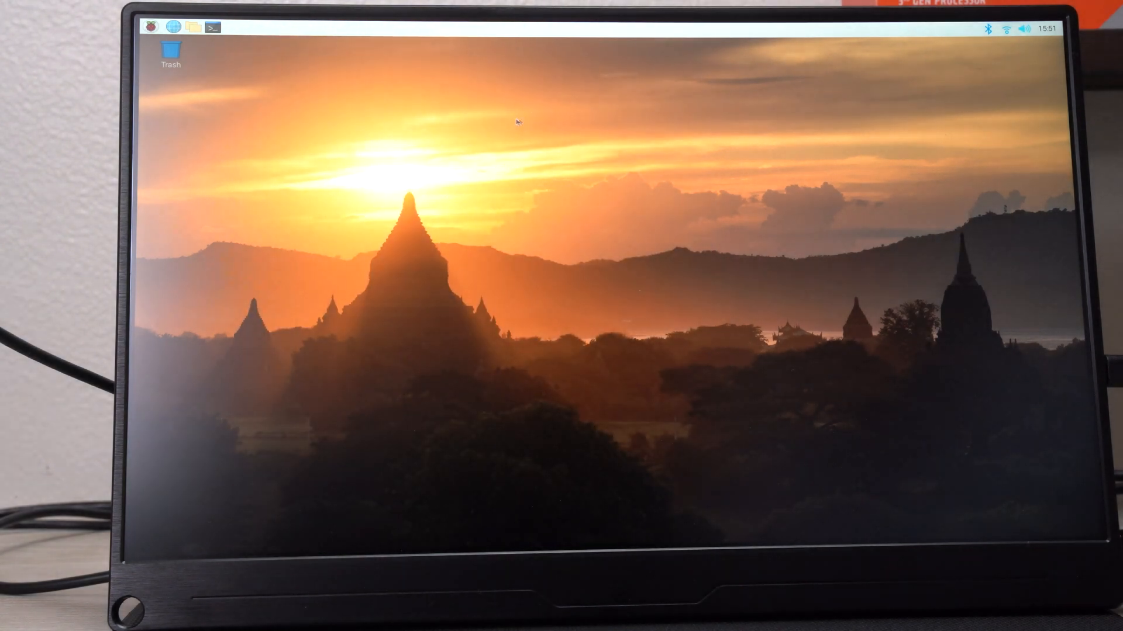
{"action": "mouse_move", "coordinate": [555, 136]}
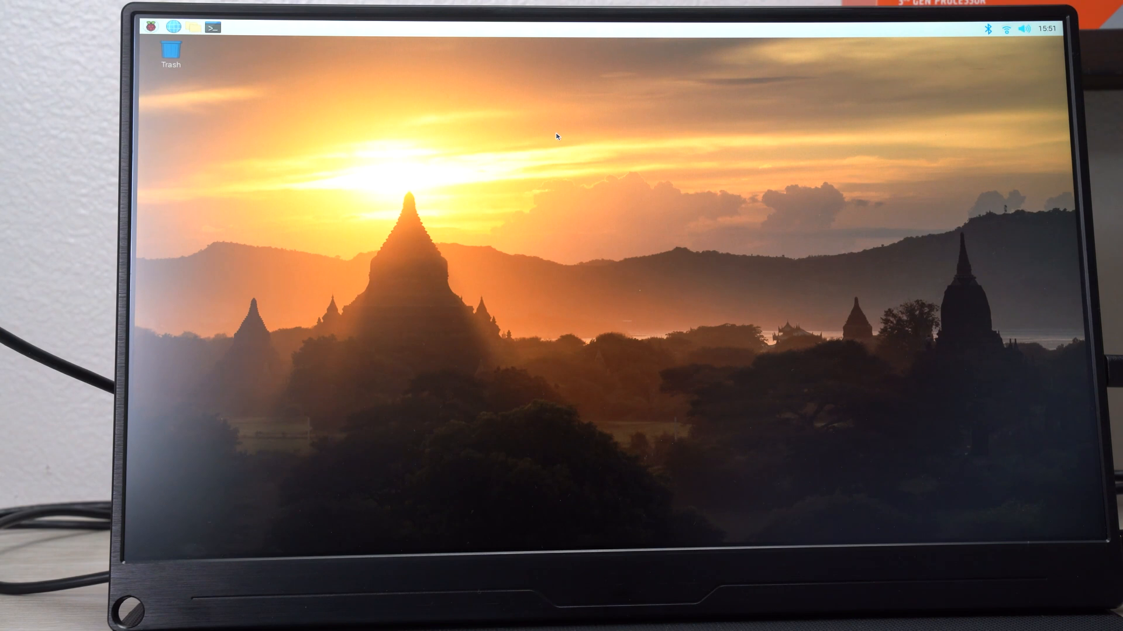